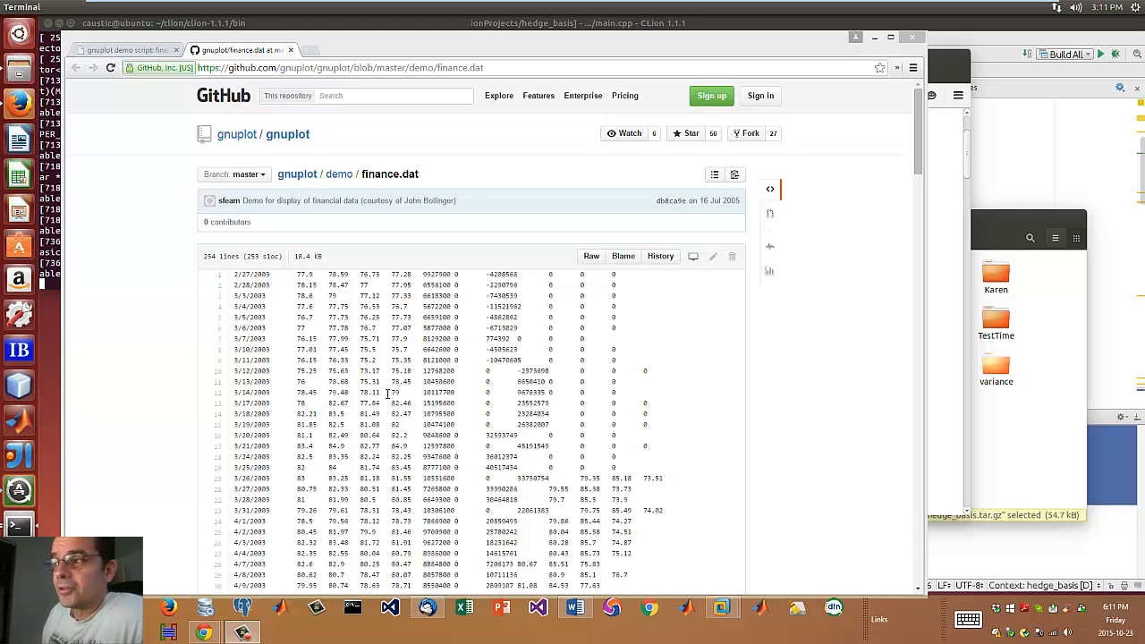
{"action": "mouse_move", "coordinate": [563, 392]}
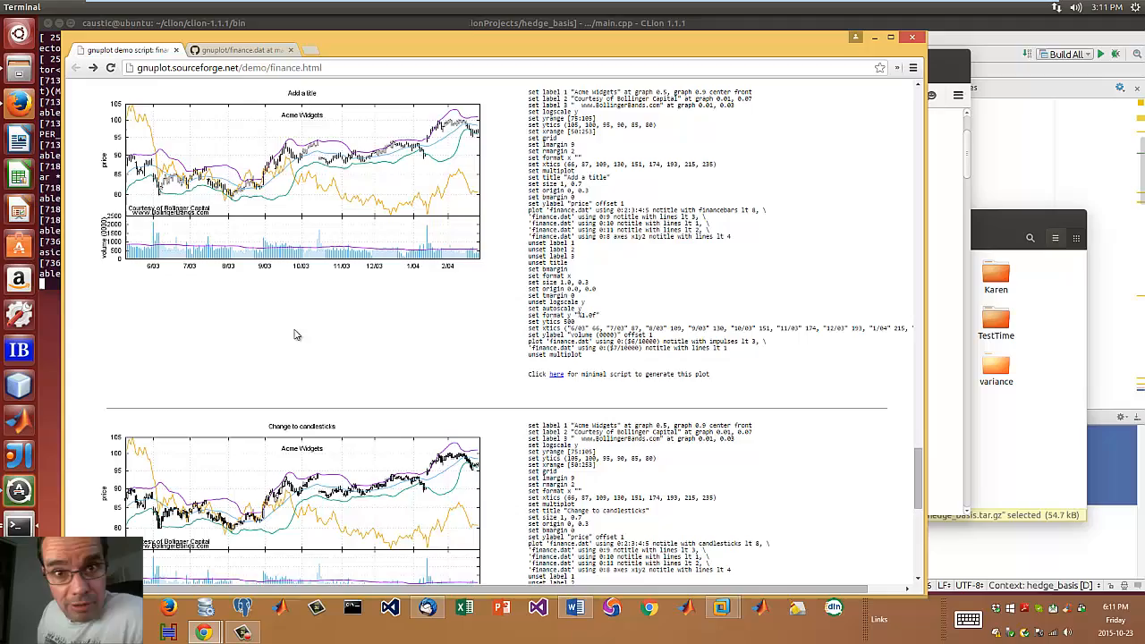
Scroll the finance demo page from the first price plot to 'Change to Bollinger Boxes'.
{"action": "scroll", "scroll_direction": "down", "scroll_amount": 3}
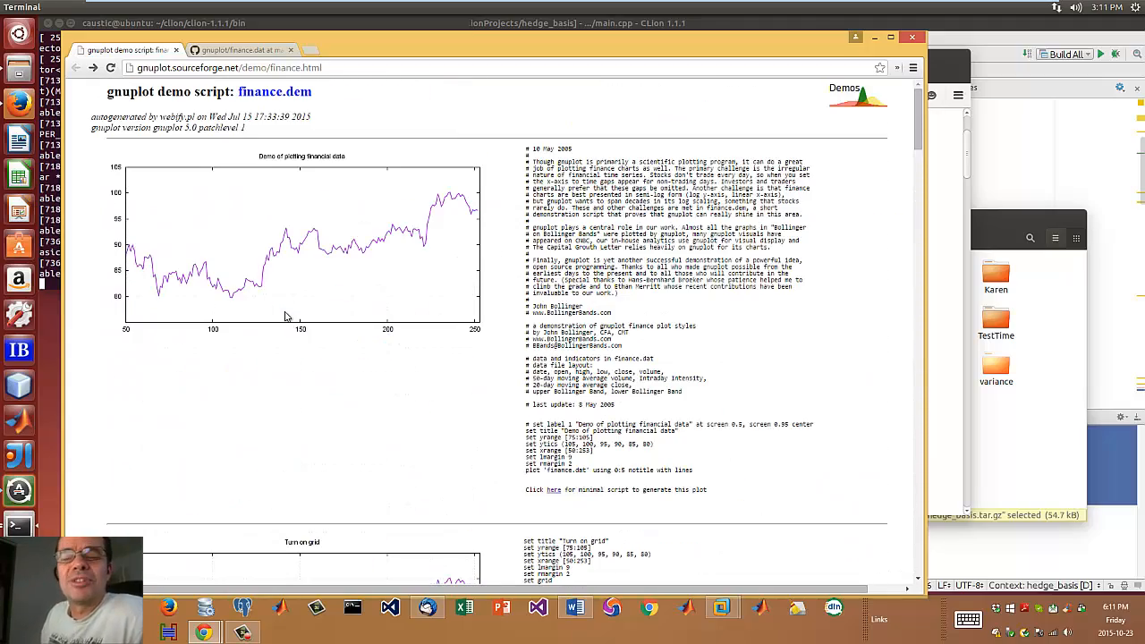
{"action": "mouse_move", "coordinate": [296, 359]}
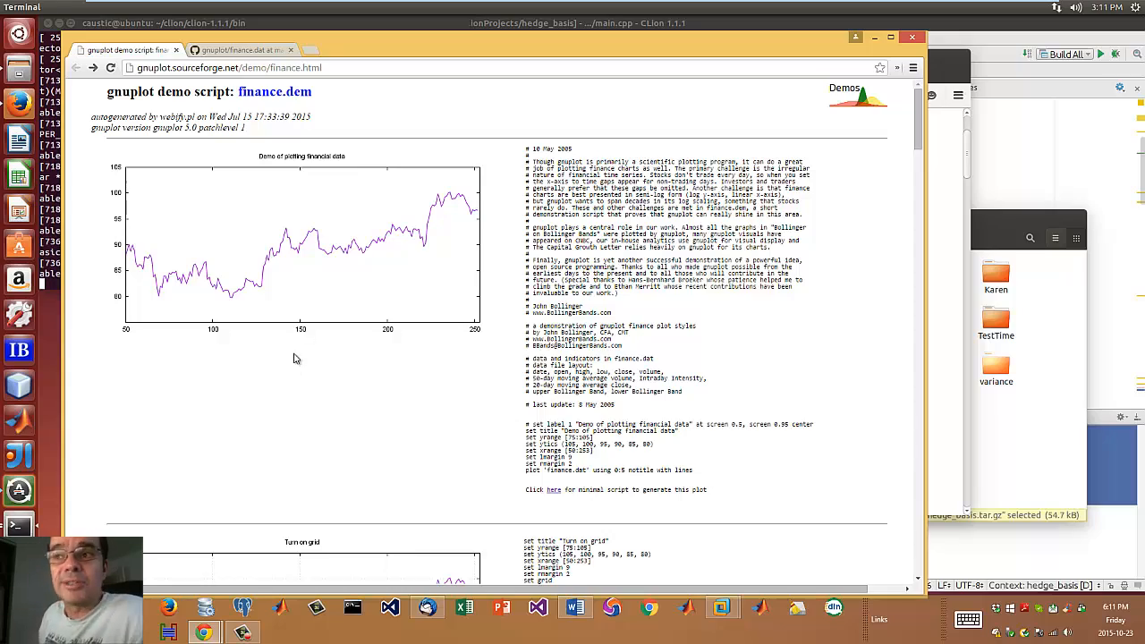
{"action": "scroll", "scroll_direction": "down", "scroll_amount": 3}
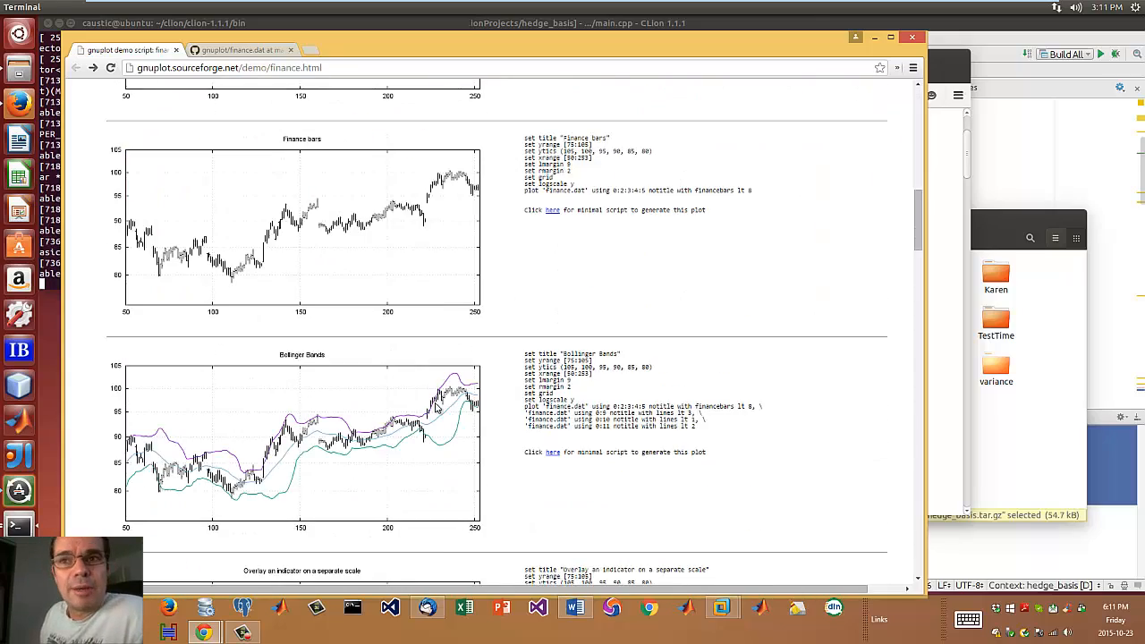
{"action": "scroll", "scroll_direction": "down", "scroll_amount": 3}
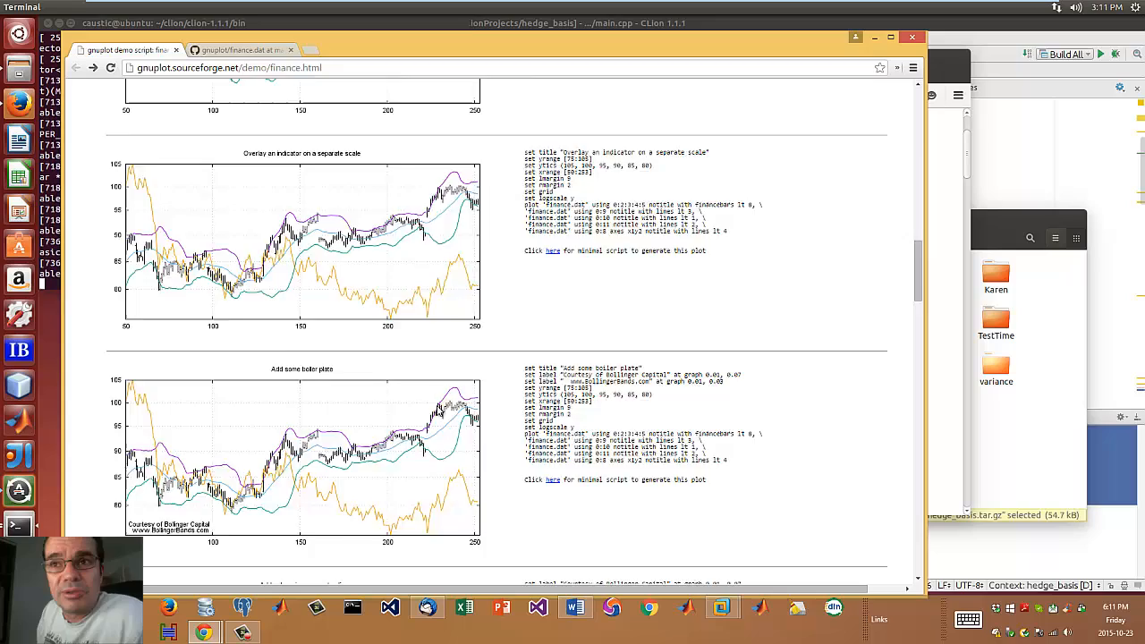
{"action": "scroll", "scroll_direction": "down", "scroll_amount": 3}
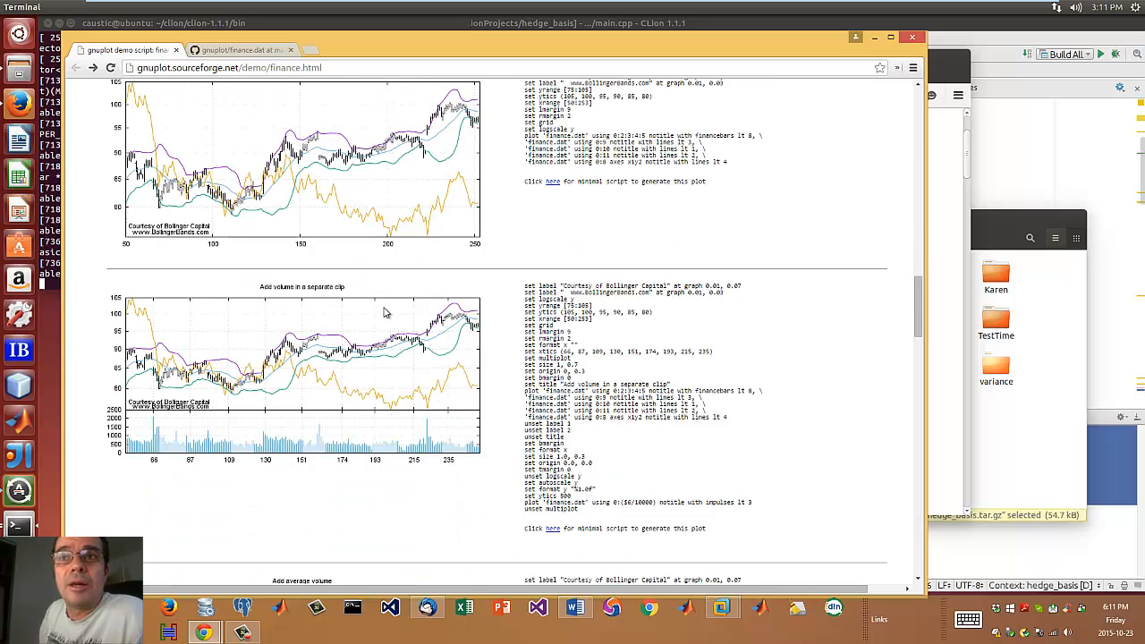
{"action": "scroll", "scroll_direction": "down", "scroll_amount": 3}
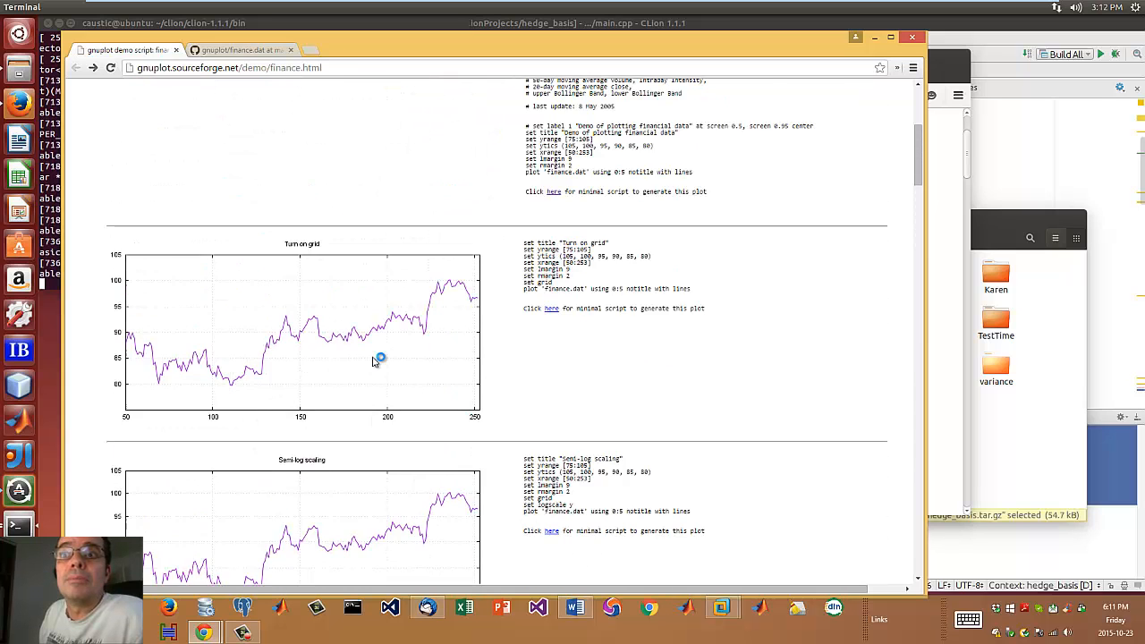
{"action": "scroll", "scroll_direction": "down", "scroll_amount": 3}
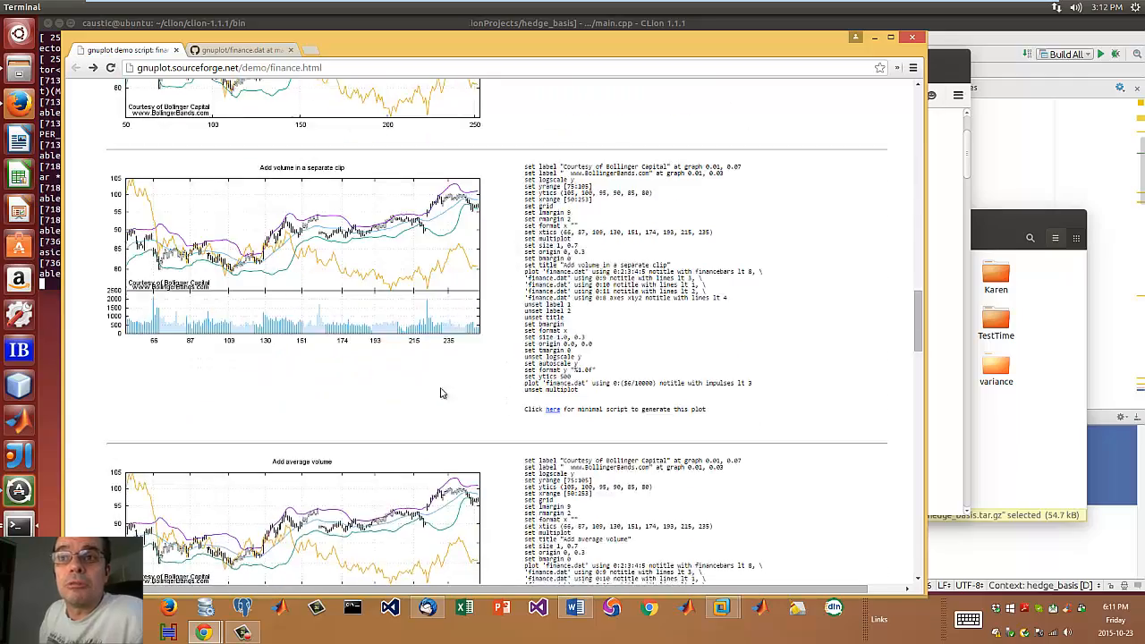
{"action": "scroll", "scroll_direction": "down", "scroll_amount": 3}
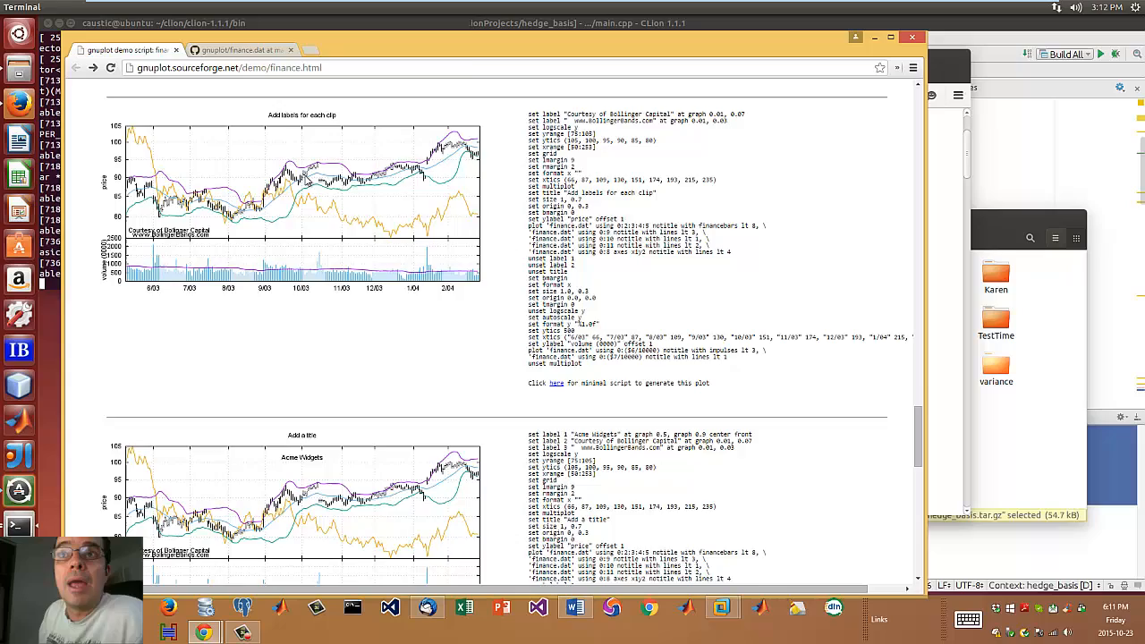
{"action": "scroll", "scroll_direction": "down", "scroll_amount": 3}
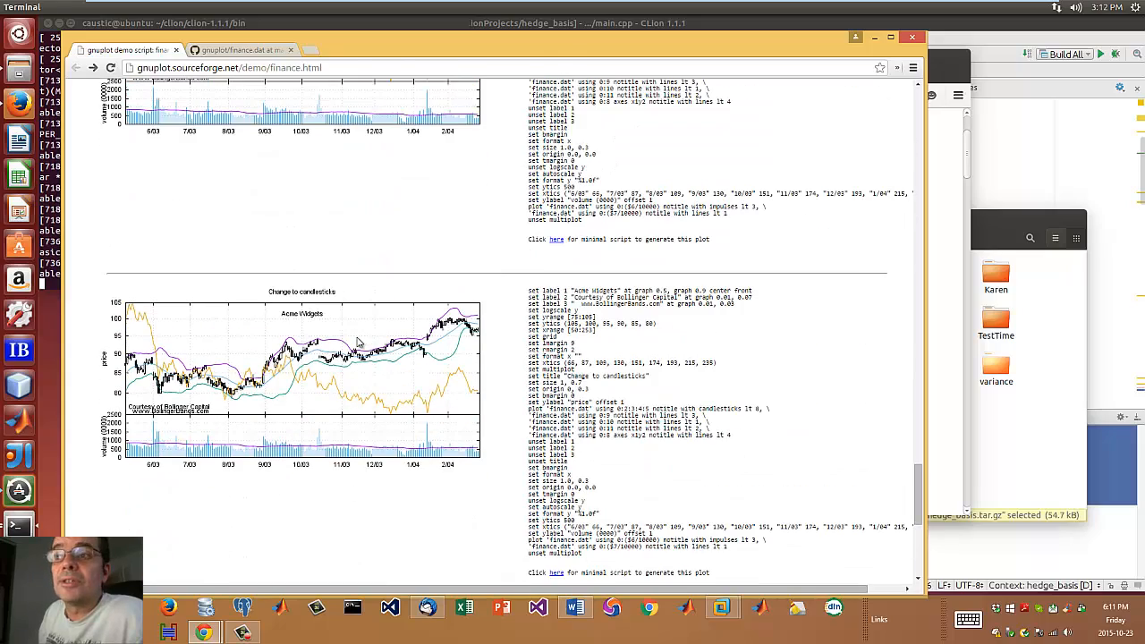
{"action": "scroll", "scroll_direction": "down", "scroll_amount": 3}
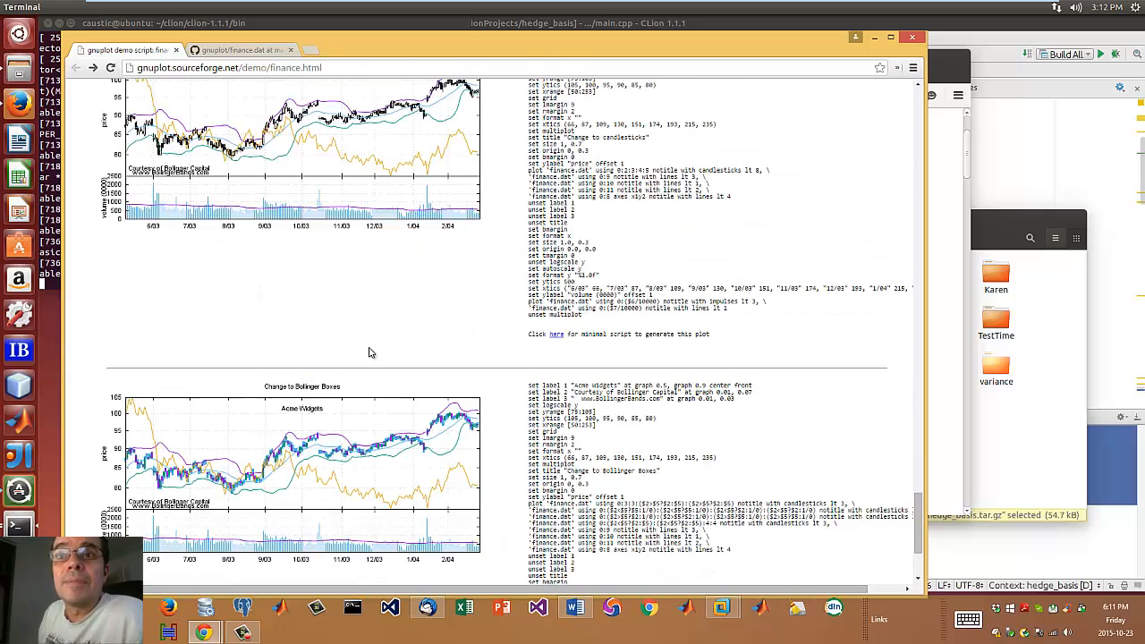
{"action": "scroll", "scroll_direction": "down", "scroll_amount": 3}
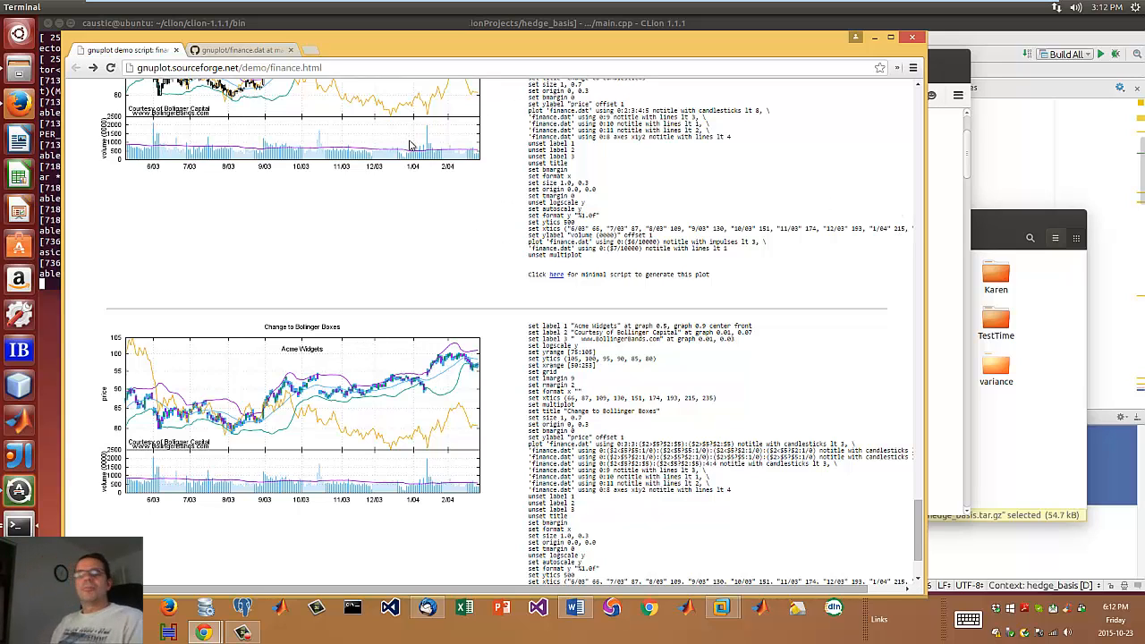
{"action": "scroll", "scroll_direction": "down", "scroll_amount": 3}
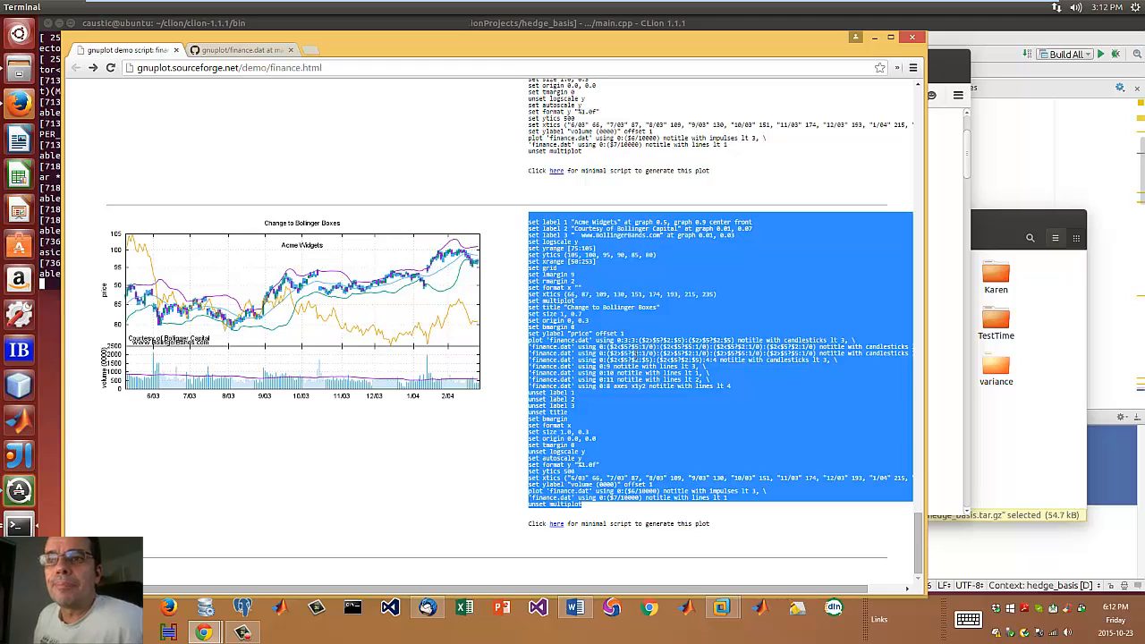
{"action": "mouse_move", "coordinate": [501, 503]}
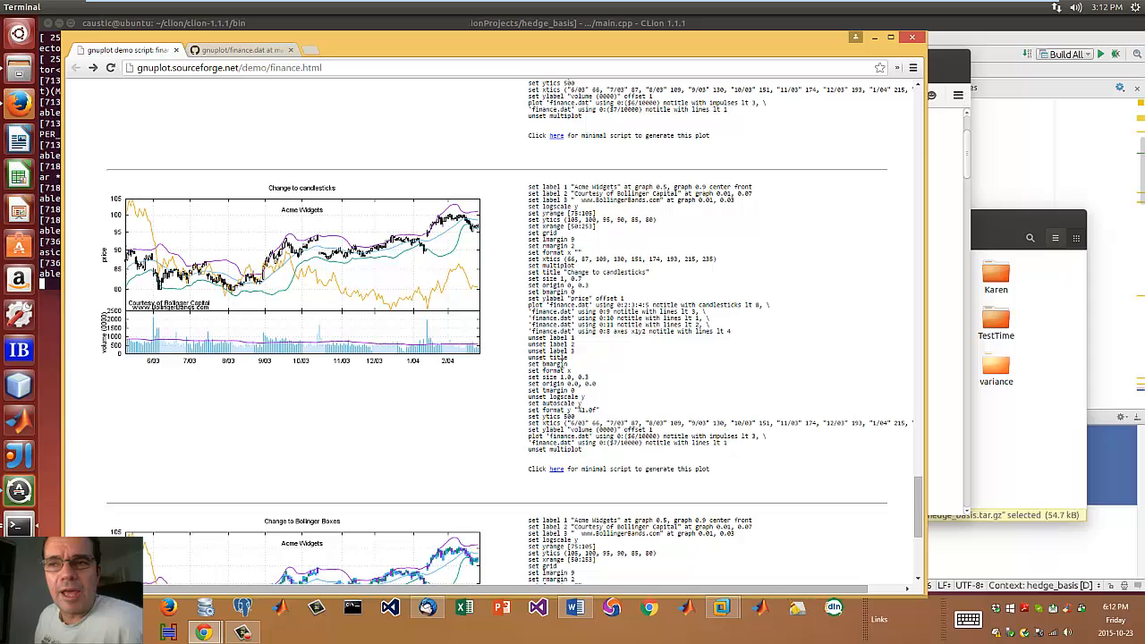
{"action": "mouse_move", "coordinate": [595, 382]}
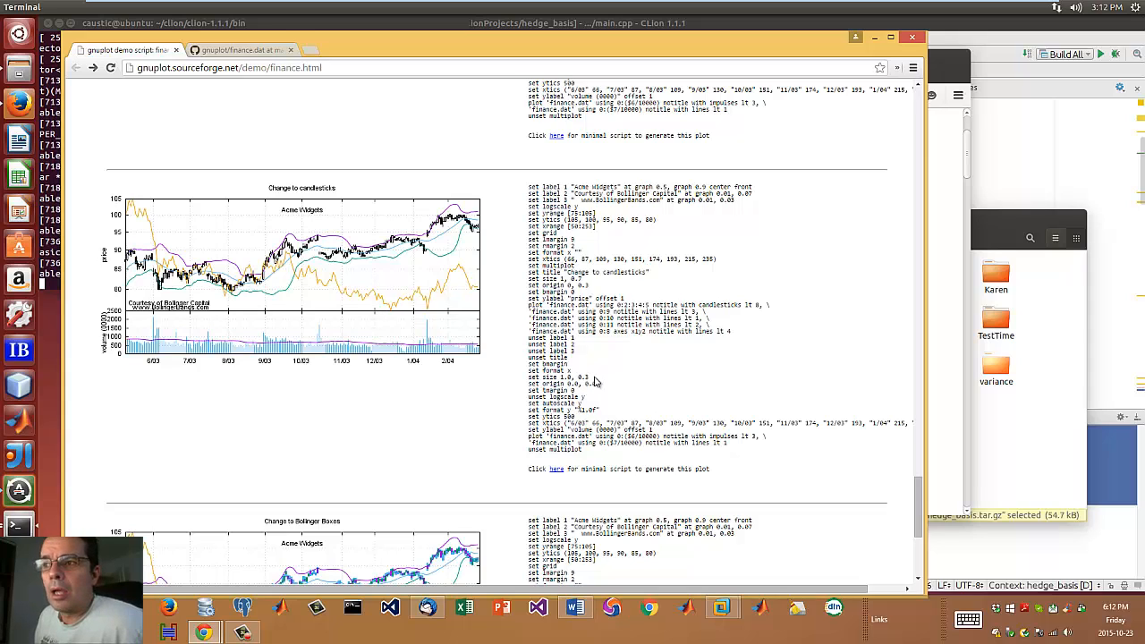
{"action": "mouse_move", "coordinate": [628, 443]}
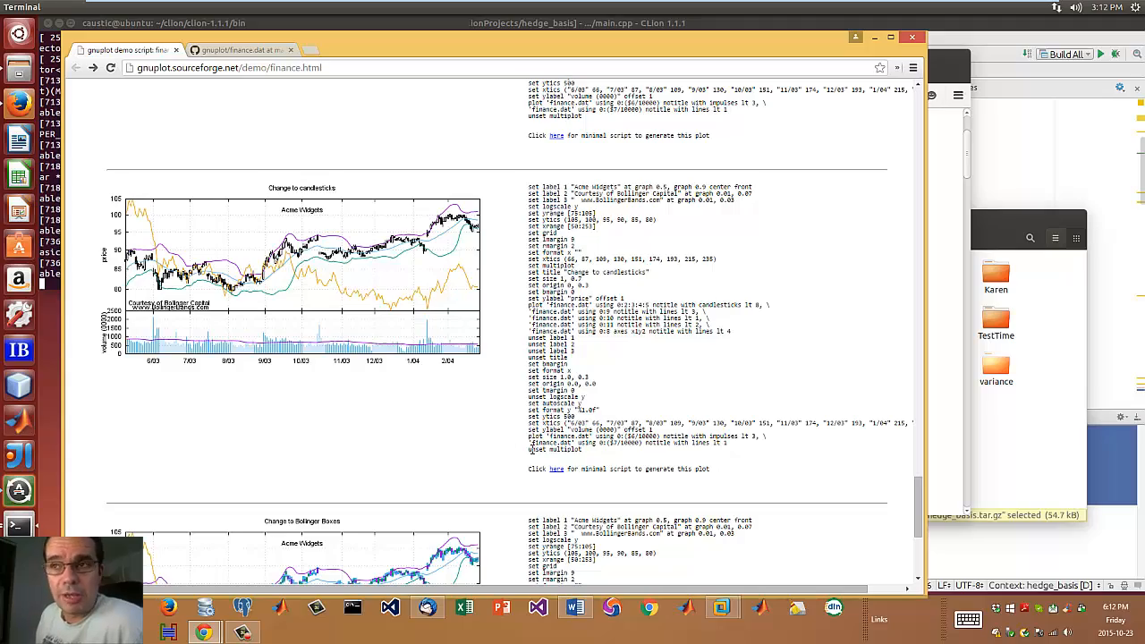
Scroll to 'Add volume in a separate clip' and select its plot 'finance.dat' command.
{"action": "scroll", "scroll_direction": "down", "scroll_amount": 3}
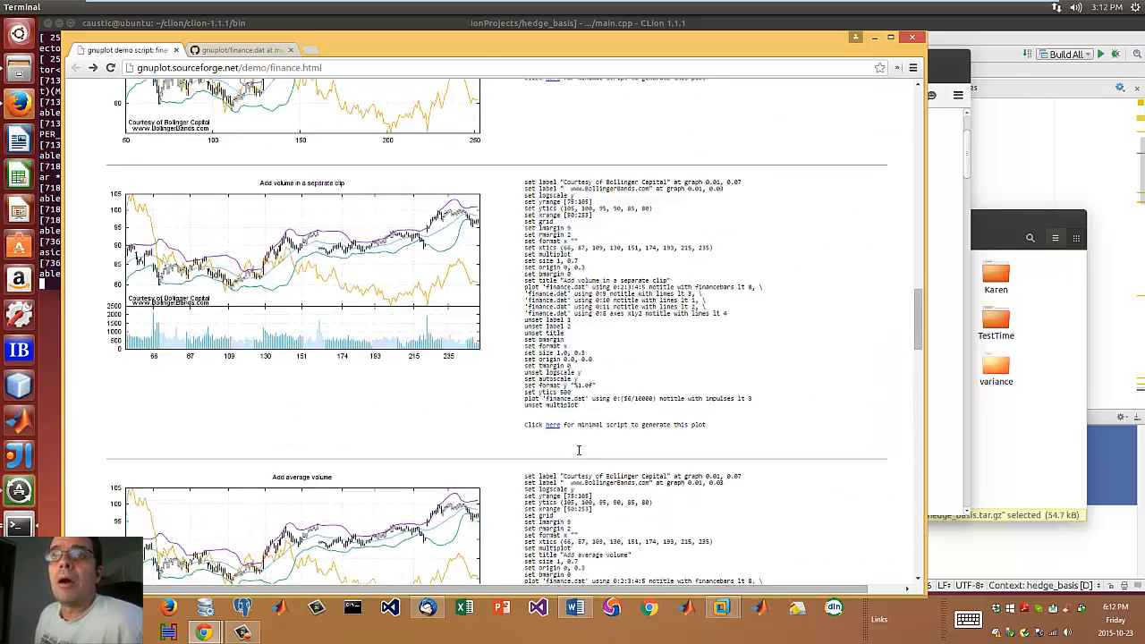
{"action": "scroll", "scroll_direction": "down", "scroll_amount": 3}
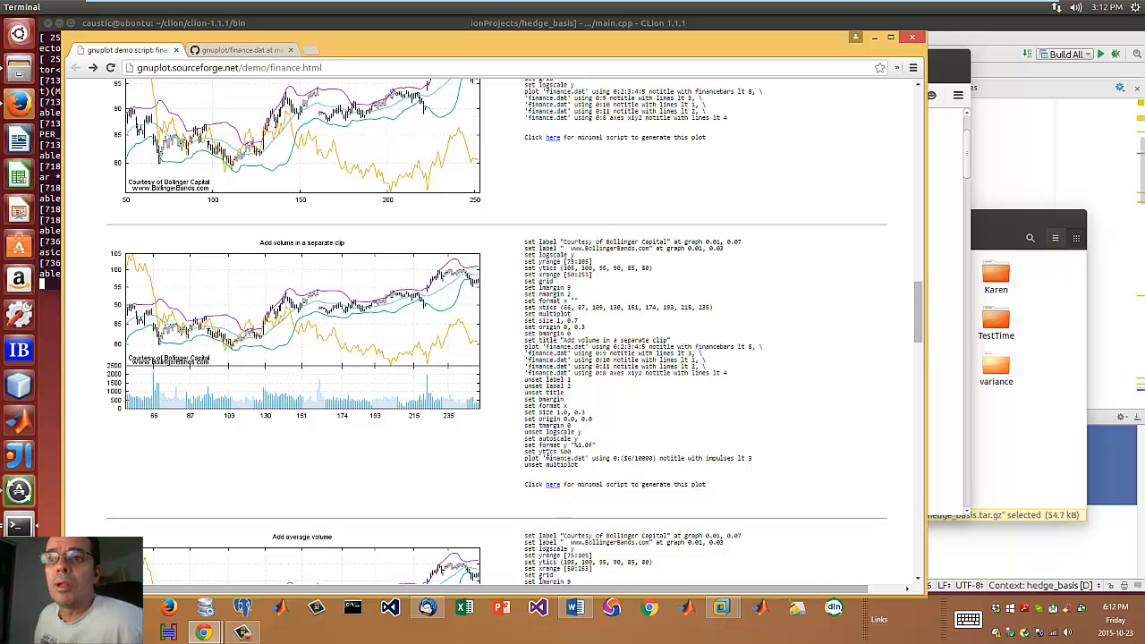
{"action": "double_click", "coordinate": [550, 459]}
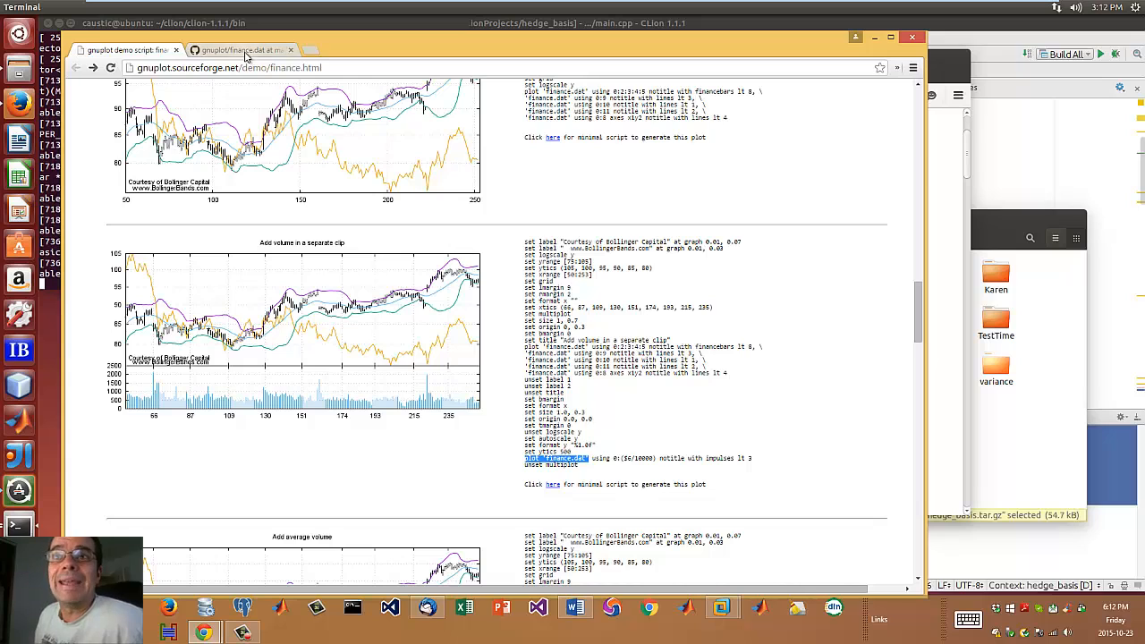
{"action": "left_click", "coordinate": [544, 458]}
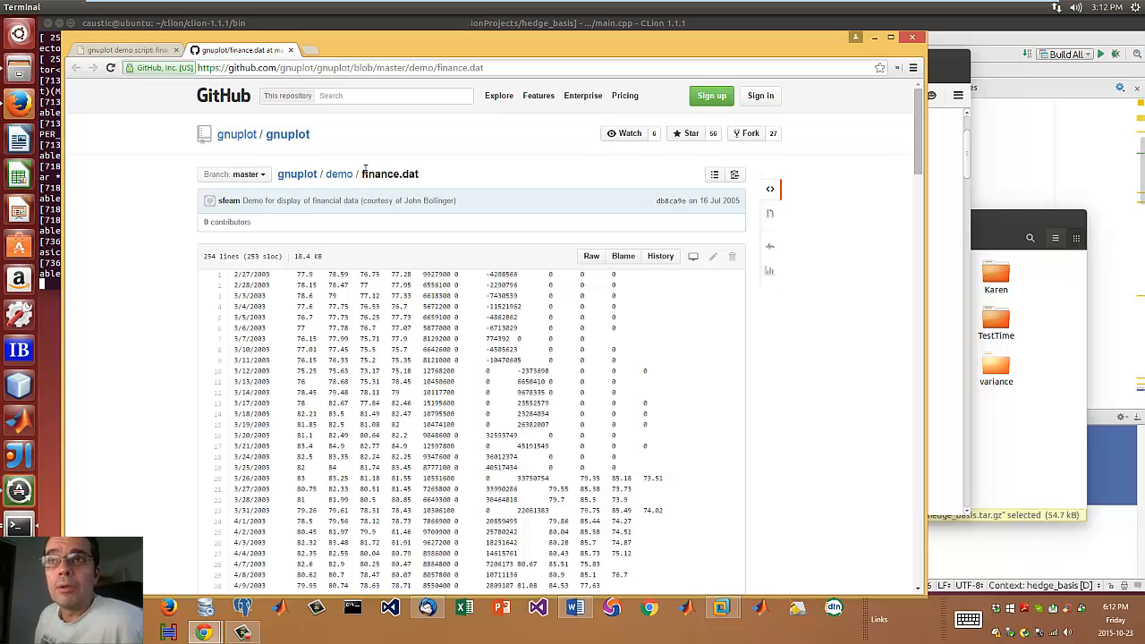
{"action": "scroll", "scroll_direction": "down", "scroll_amount": 3}
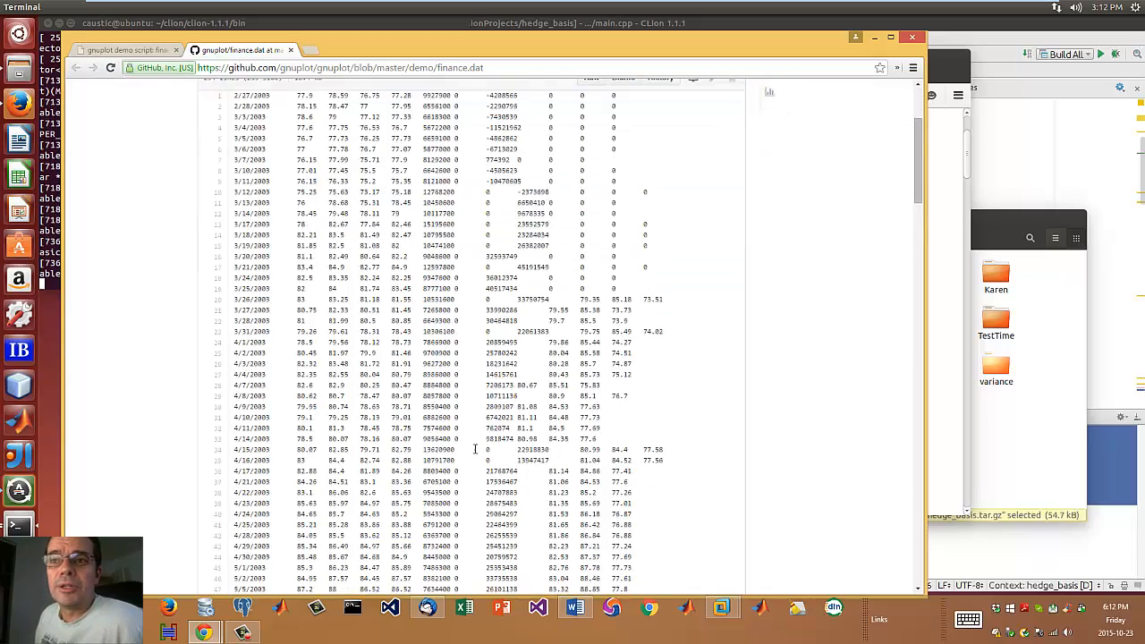
{"action": "scroll", "scroll_direction": "down", "scroll_amount": 3}
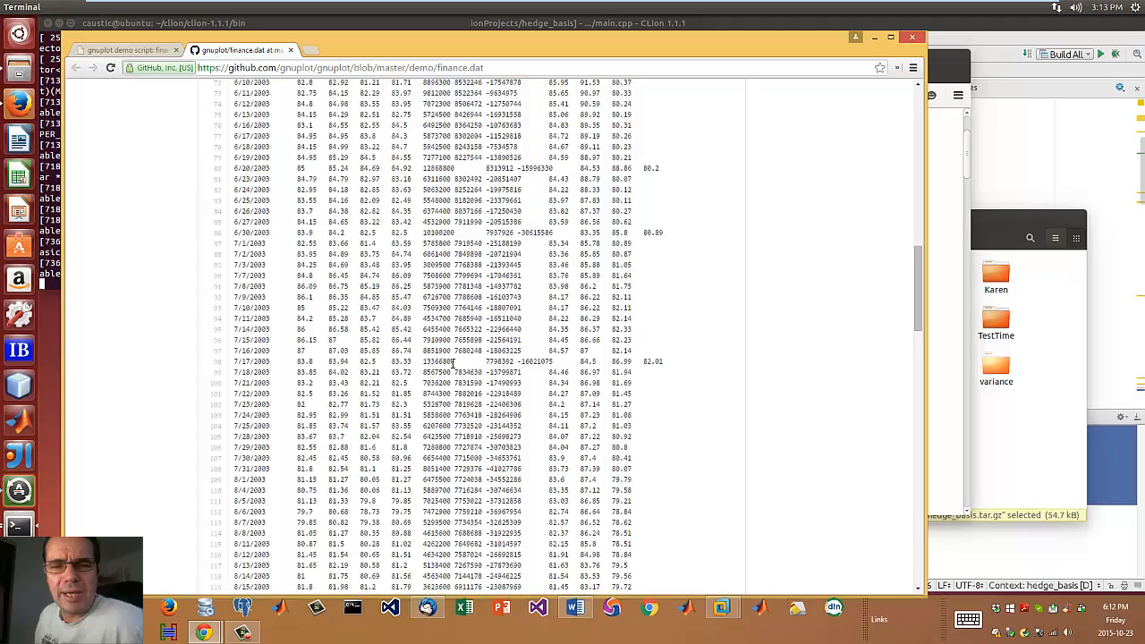
{"action": "scroll", "scroll_direction": "down", "scroll_amount": 3}
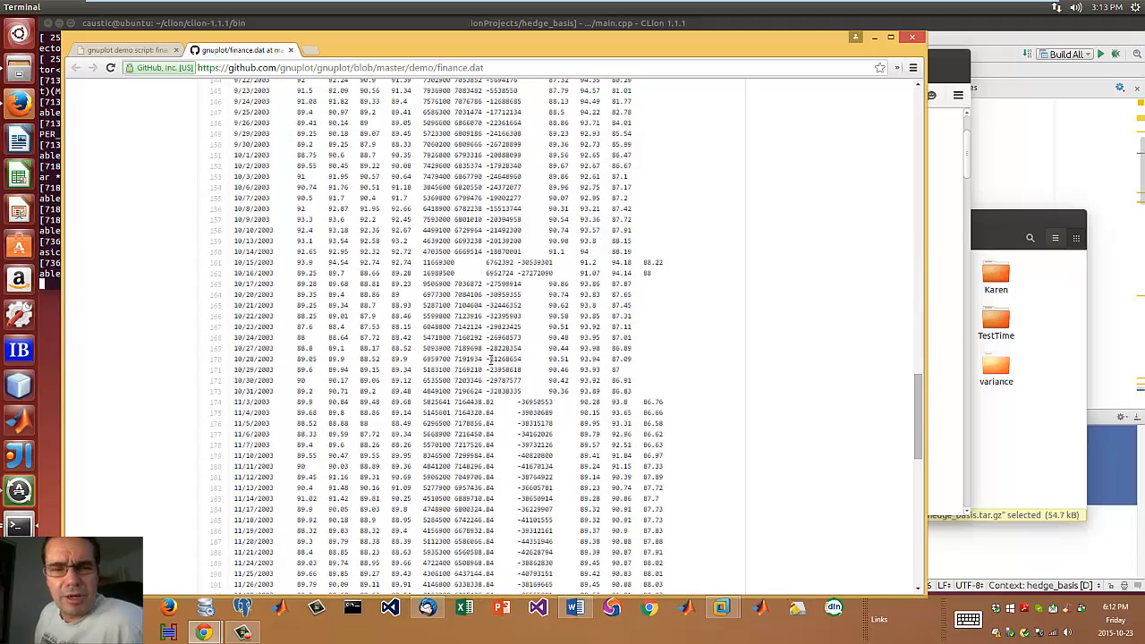
{"action": "scroll", "scroll_direction": "down", "scroll_amount": 3}
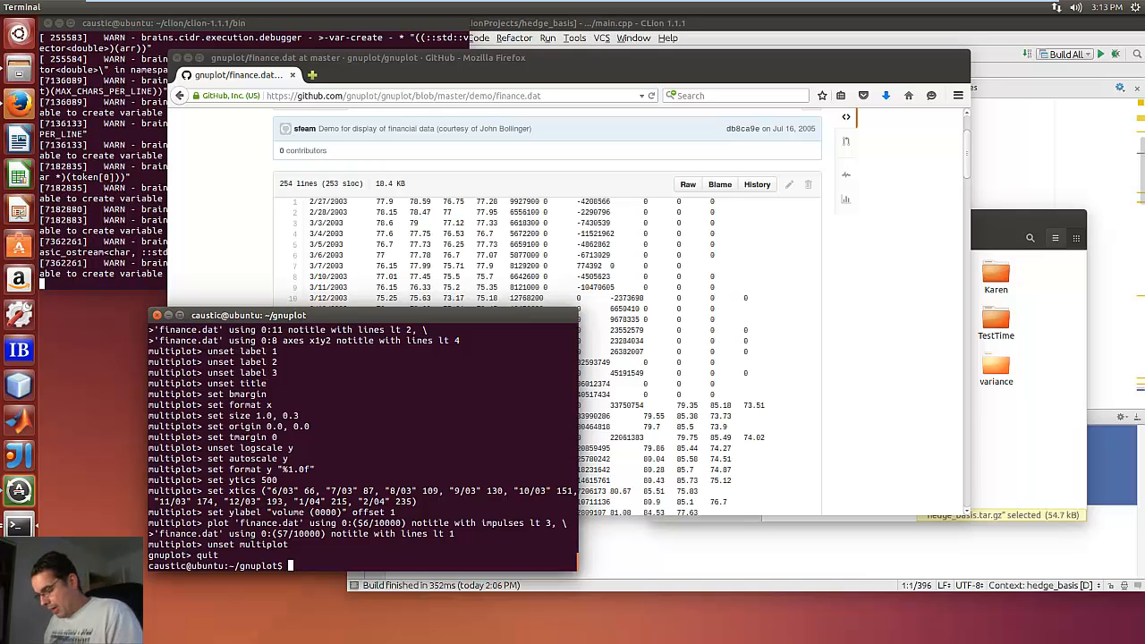
Erase a misspelled install command, then enter 'gedit finance.dat' and 'sudo apt-get install gnuplot-x11'.
{"action": "type", "text": "sudo"}
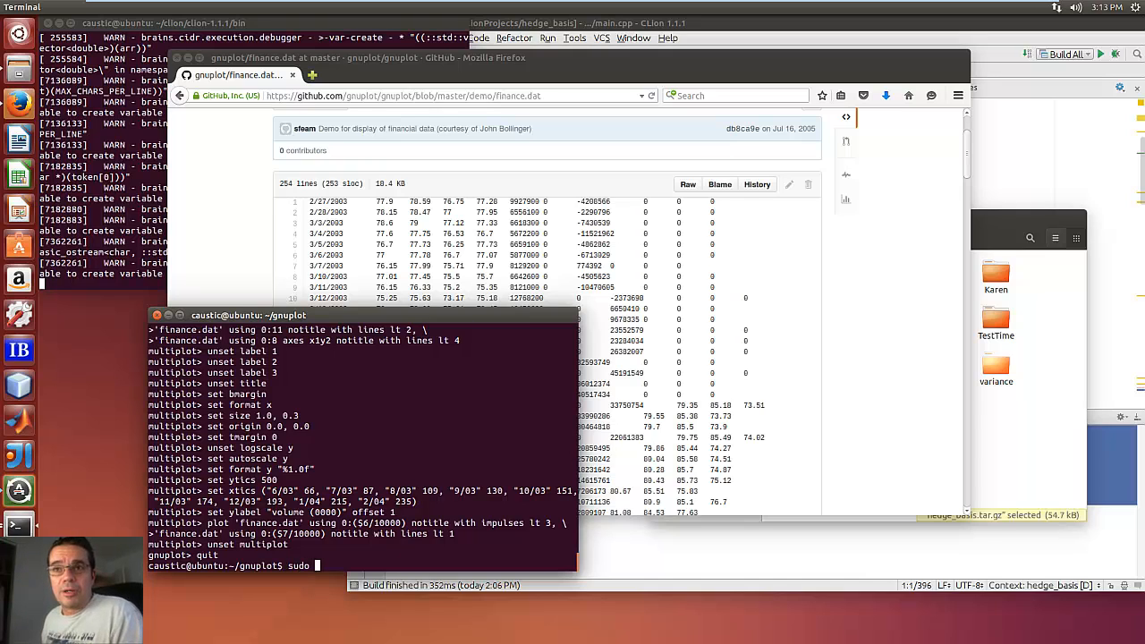
{"action": "type", "text": "appt-get install"}
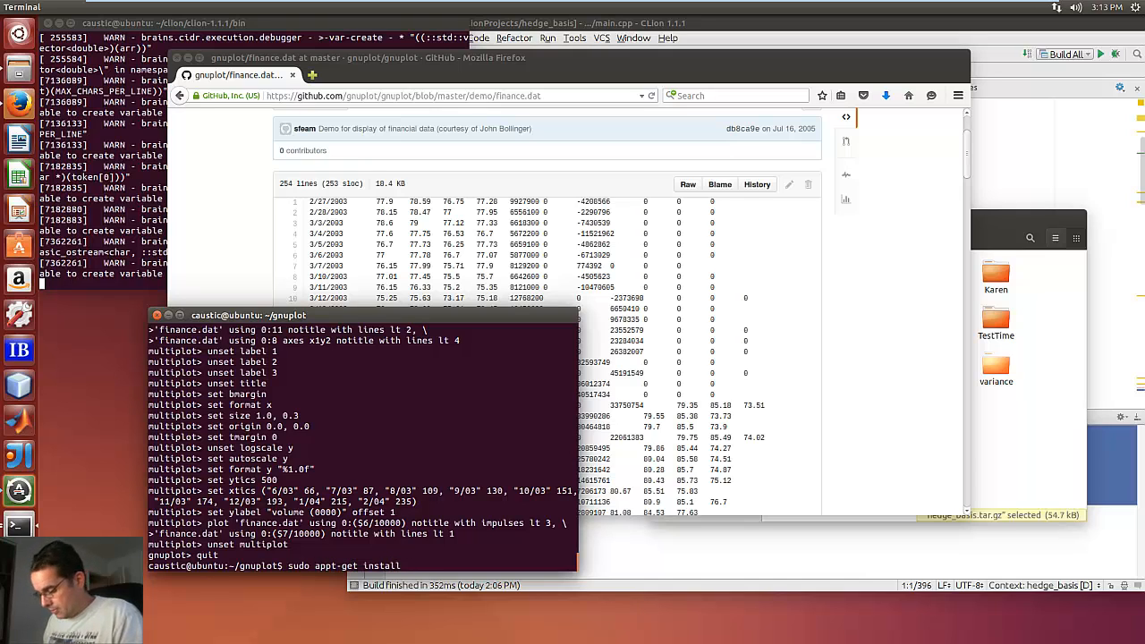
{"action": "type", "text": "gunpp"}
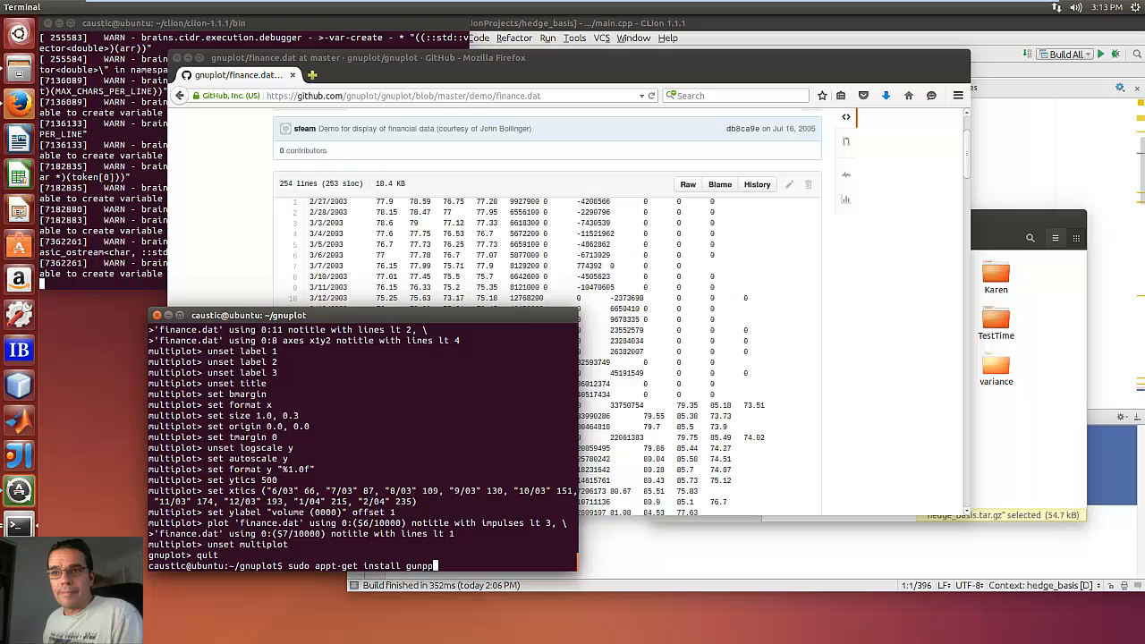
{"action": "type", "text": "g"}
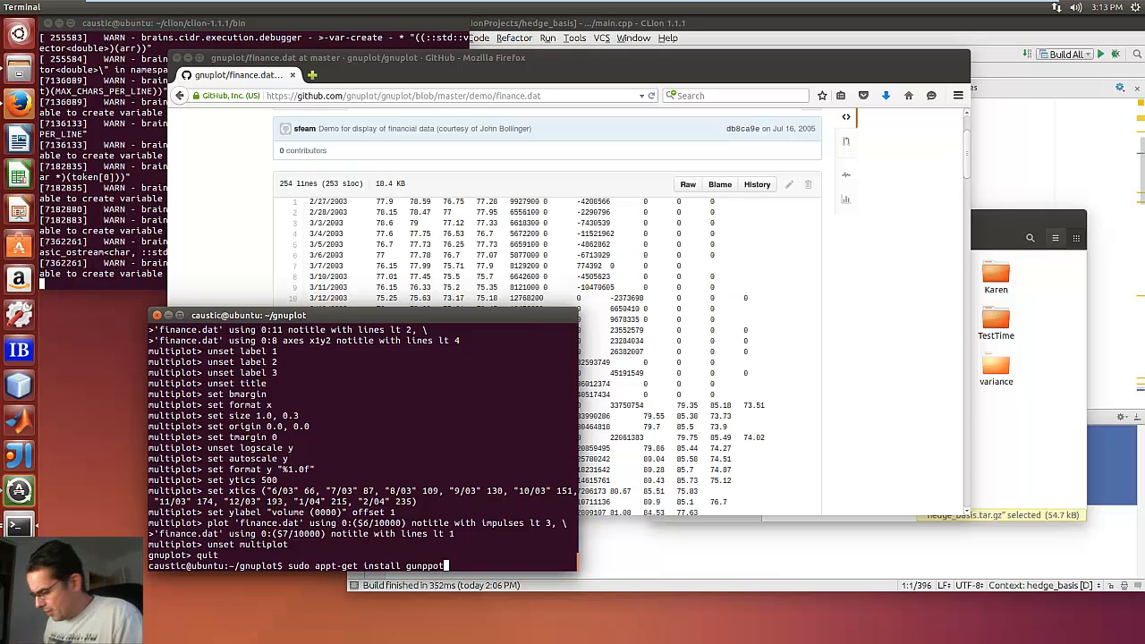
{"action": "key", "text": "BackSpace"}
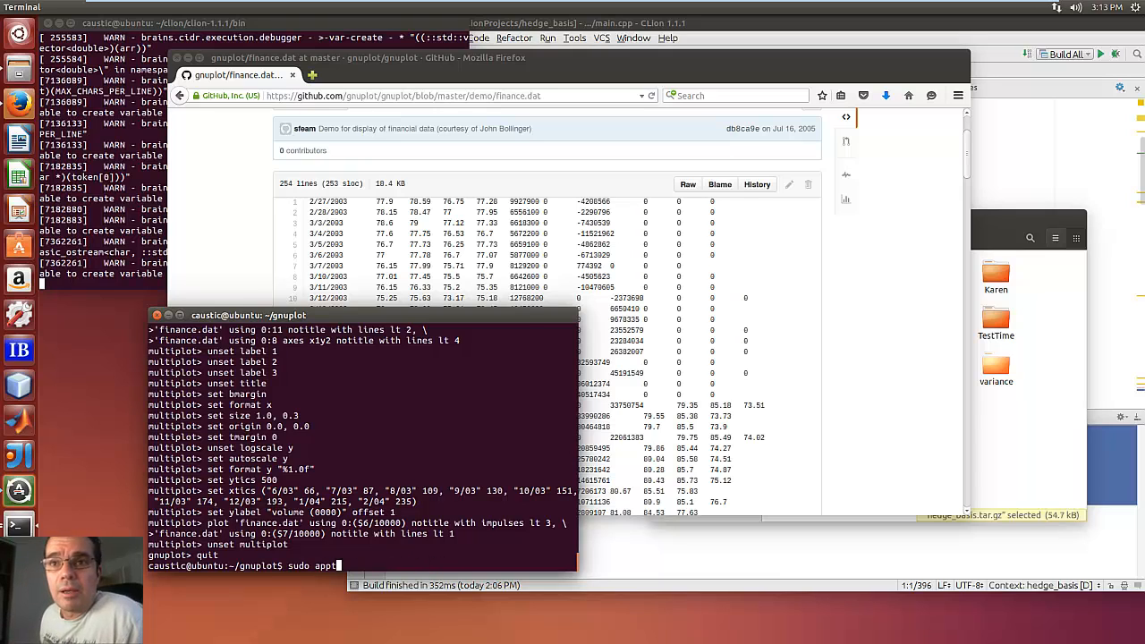
{"action": "type", "text": "gedit finance.dat"}
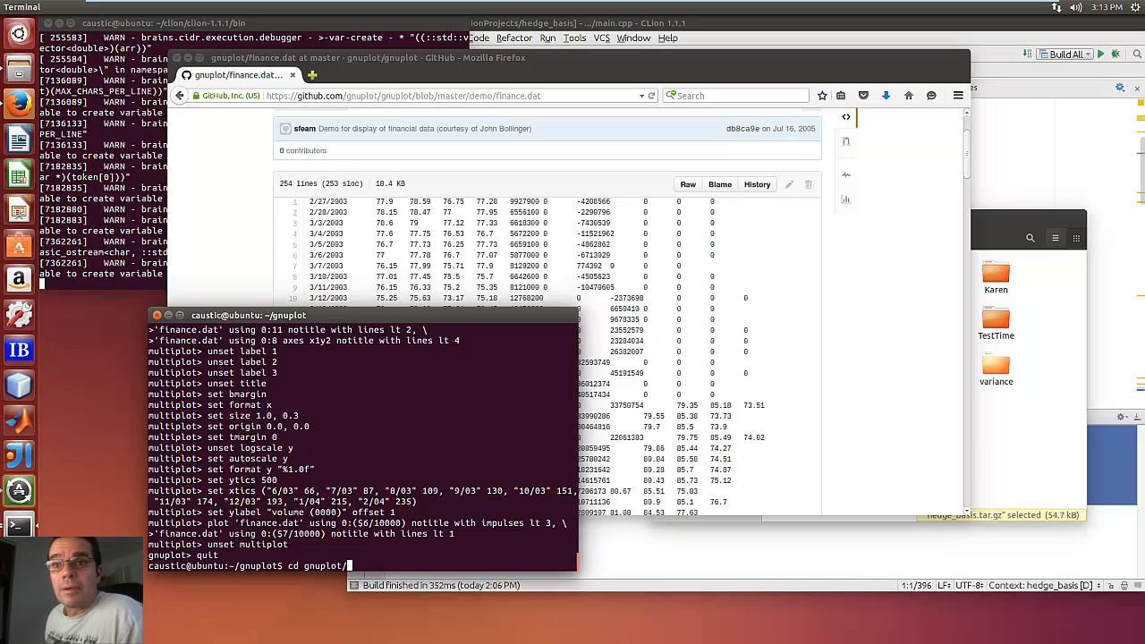
{"action": "type", "text": "sudo apt-get install gnuplot-x11"}
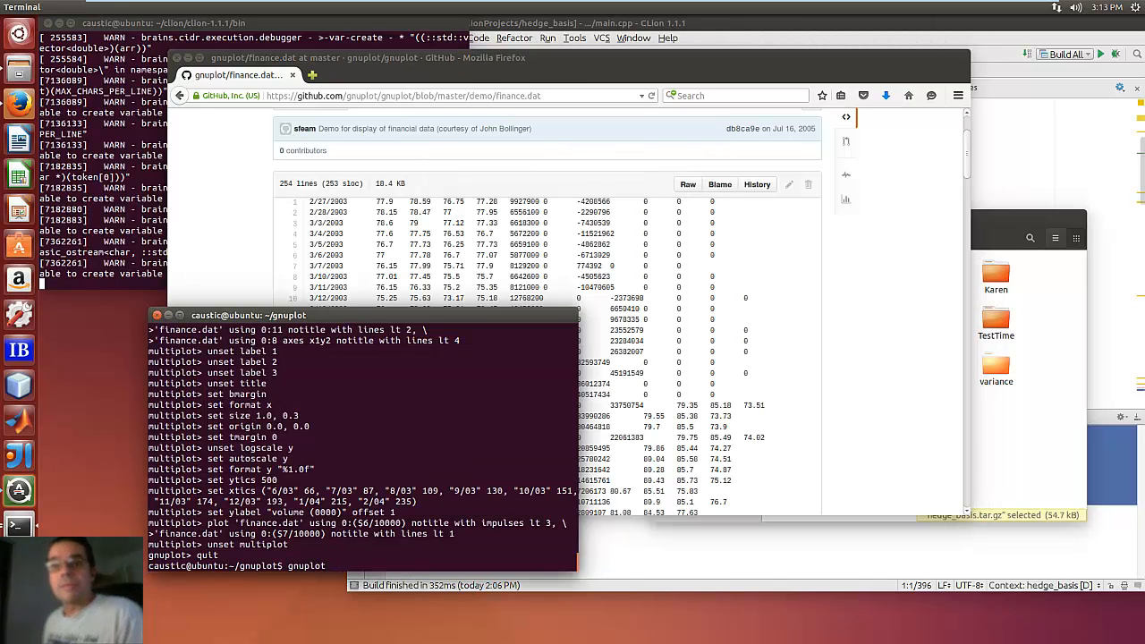
Launch gnuplot, quit, and relaunch it in the folder containing finance.dat.
{"action": "type", "text": "gnuplot"}
{"action": "type", "text": "ls"}
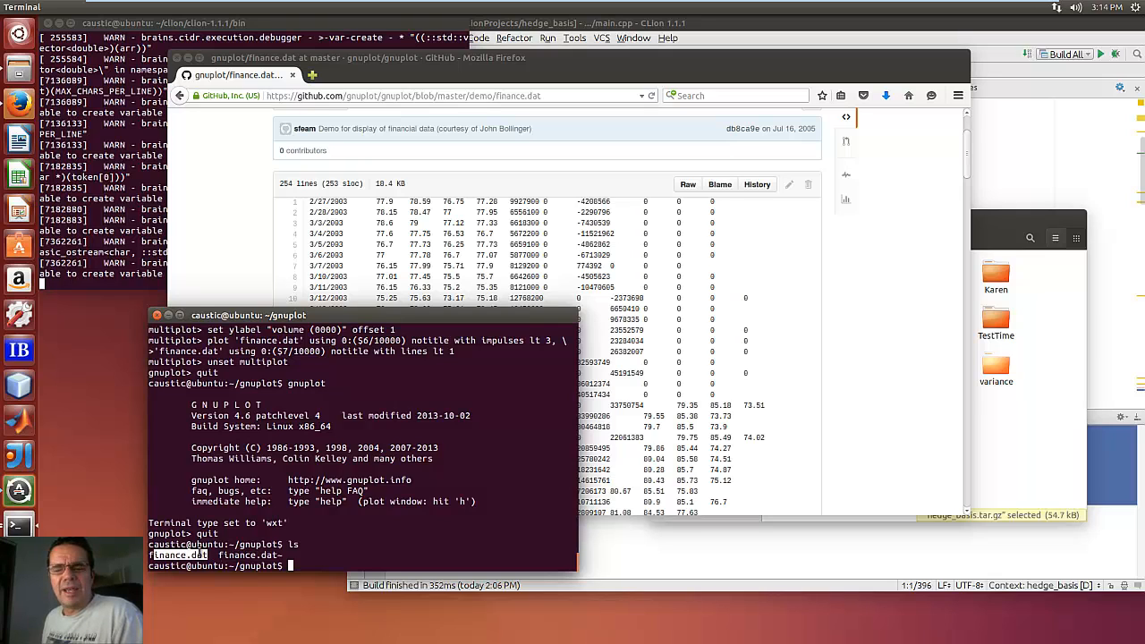
{"action": "type", "text": "gnu"}
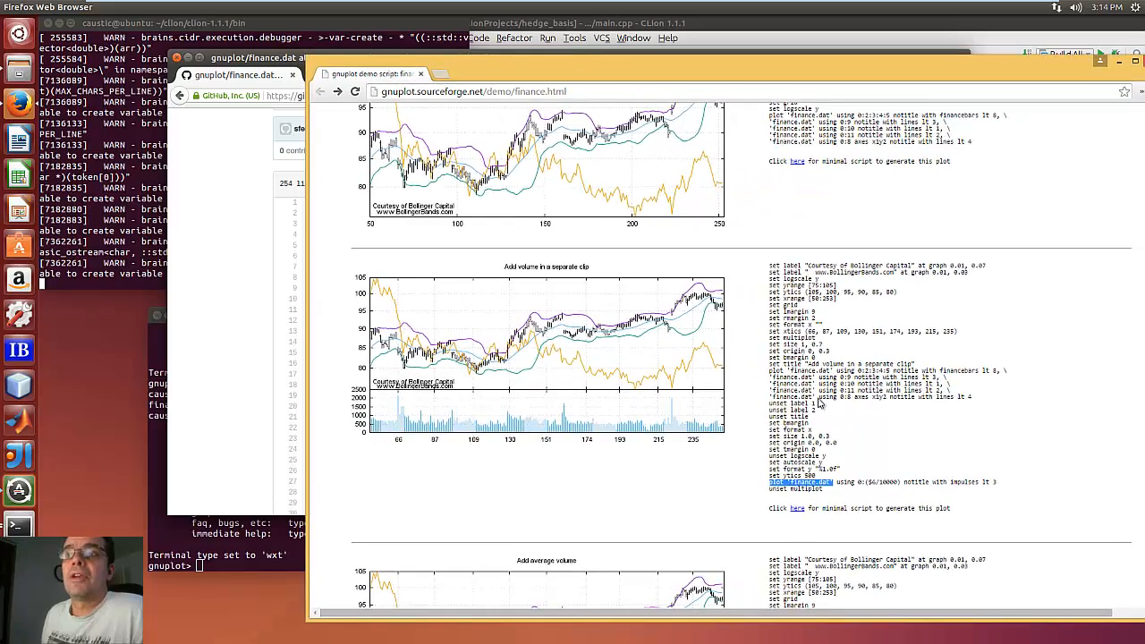
Run the demo's title, range, tics, margin and plot commands to line-plot finance.dat column 5.
{"action": "scroll", "scroll_direction": "up", "scroll_amount": 3}
{"action": "type", "text": "plot 'finance.dat' using 0:5 notitle with lines"}
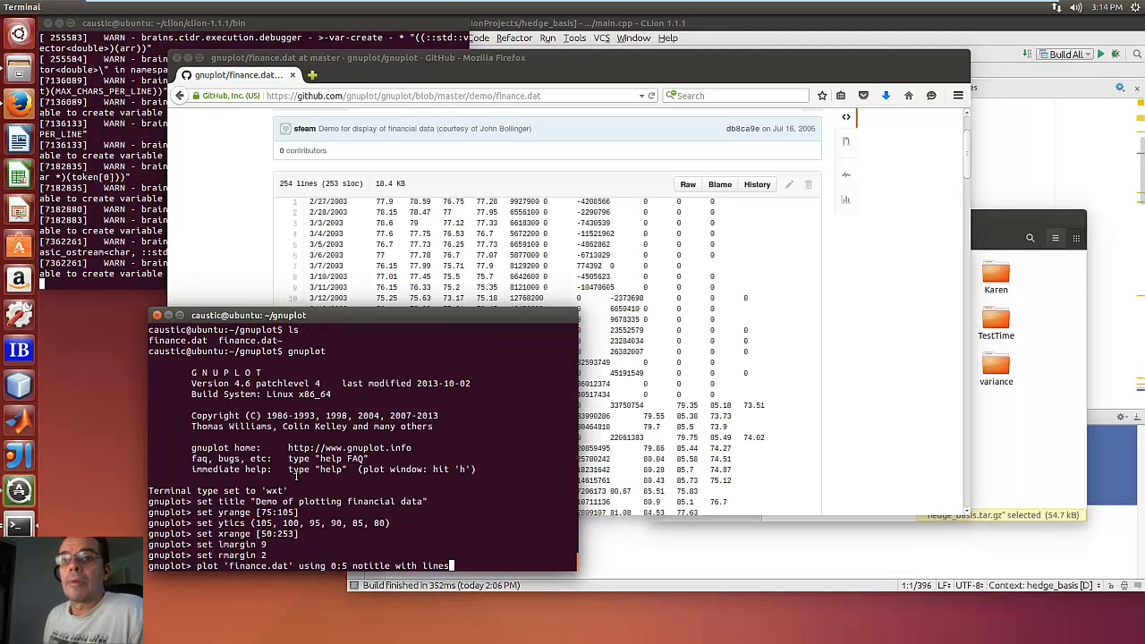
{"action": "key", "text": "Return"}
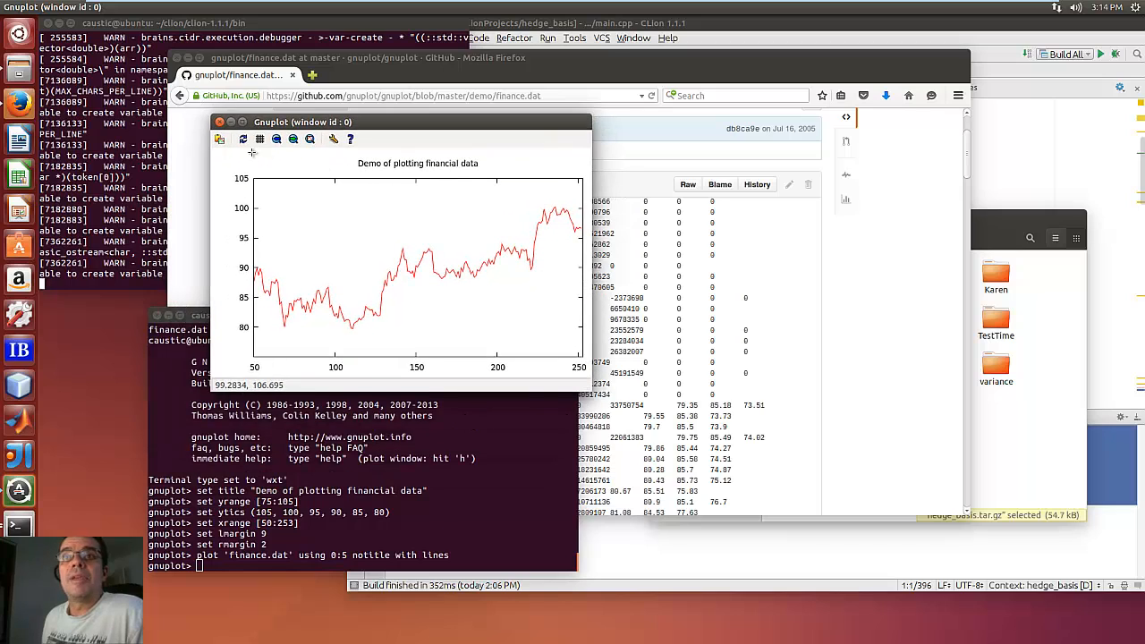
{"action": "mouse_move", "coordinate": [522, 379]}
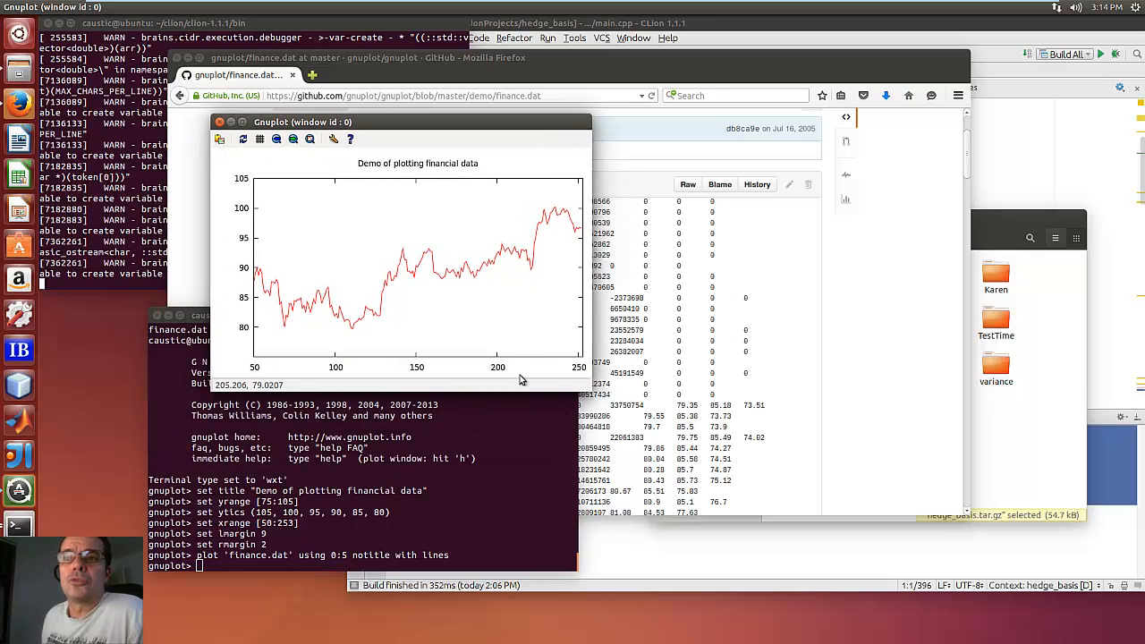
{"action": "mouse_move", "coordinate": [586, 389]}
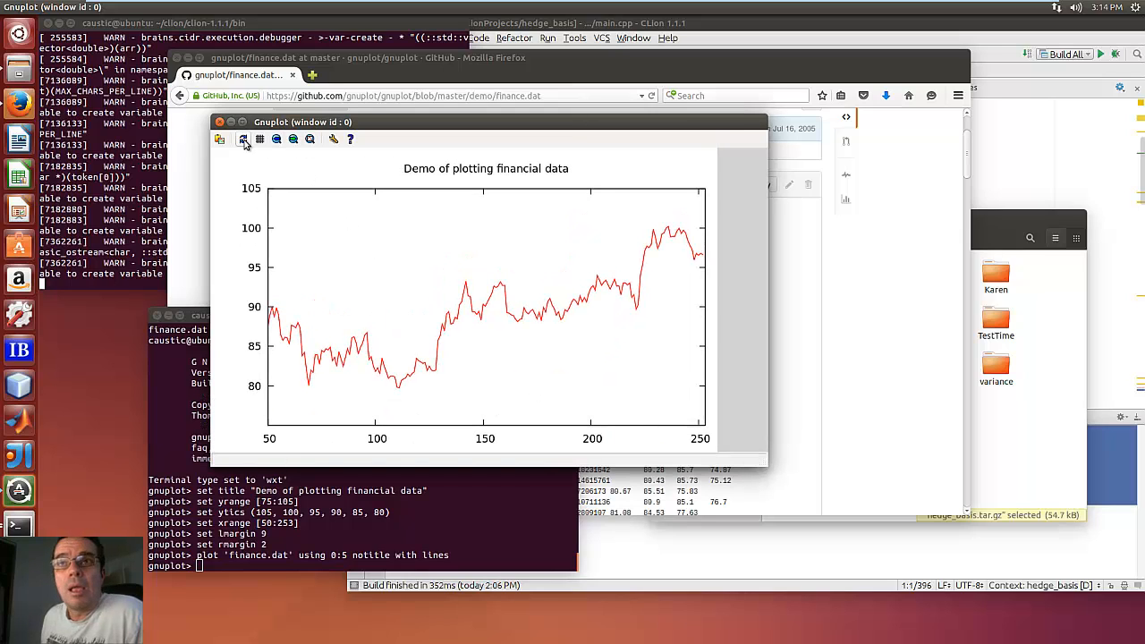
{"action": "mouse_move", "coordinate": [310, 138]}
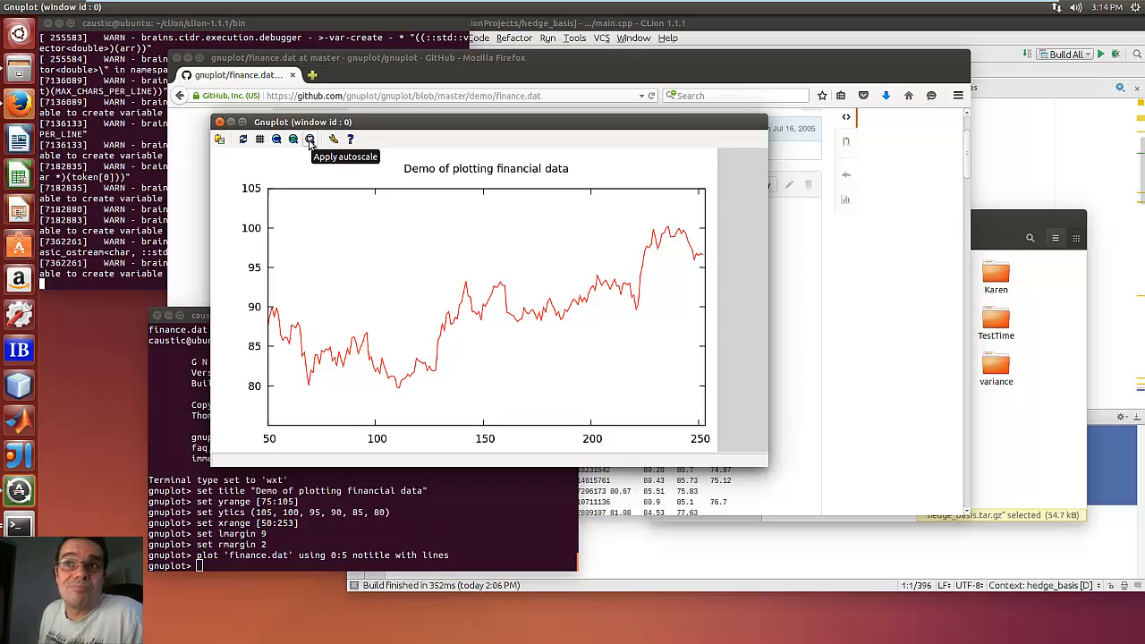
Autoscale the enlarged chart's axes with the Apply autoscale toolbar button.
{"action": "left_click", "coordinate": [309, 139]}
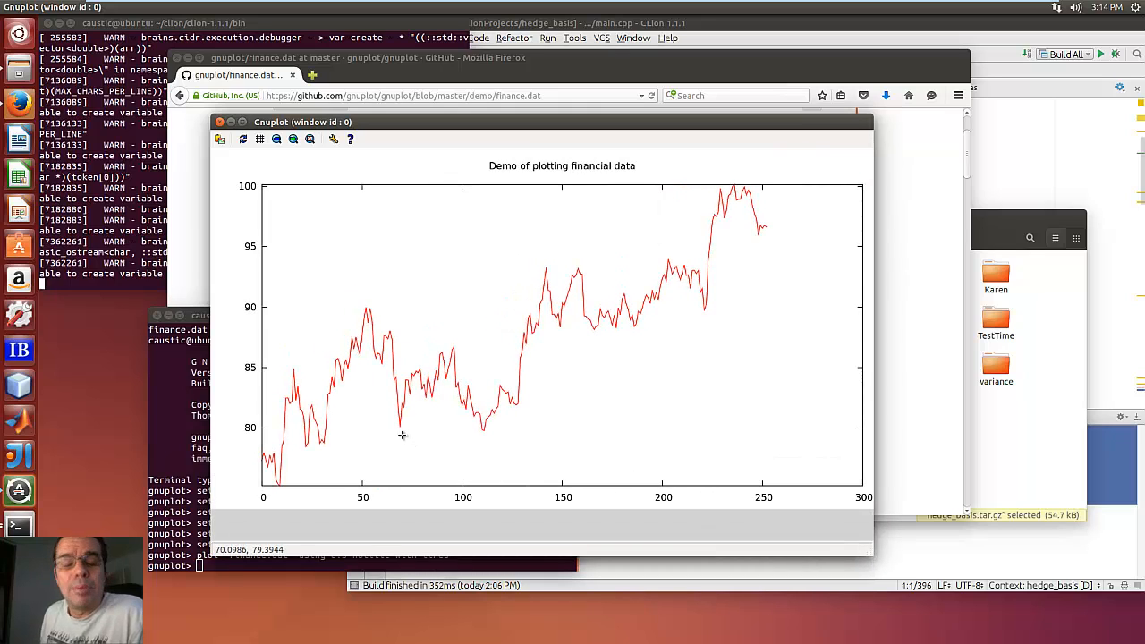
{"action": "mouse_move", "coordinate": [413, 435]}
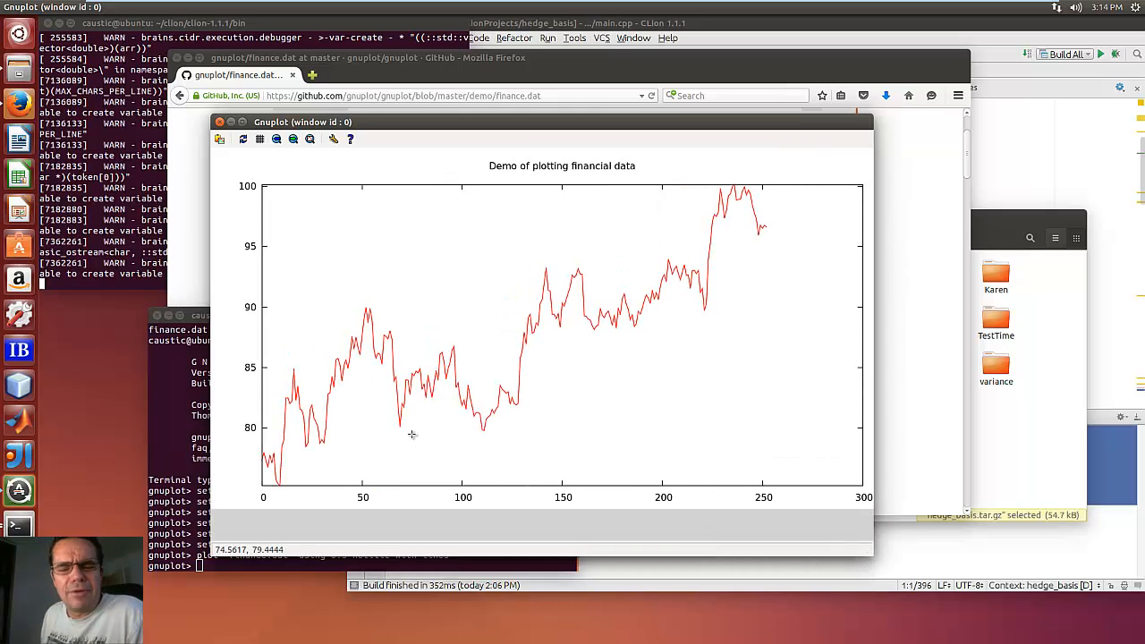
{"action": "mouse_move", "coordinate": [416, 436]}
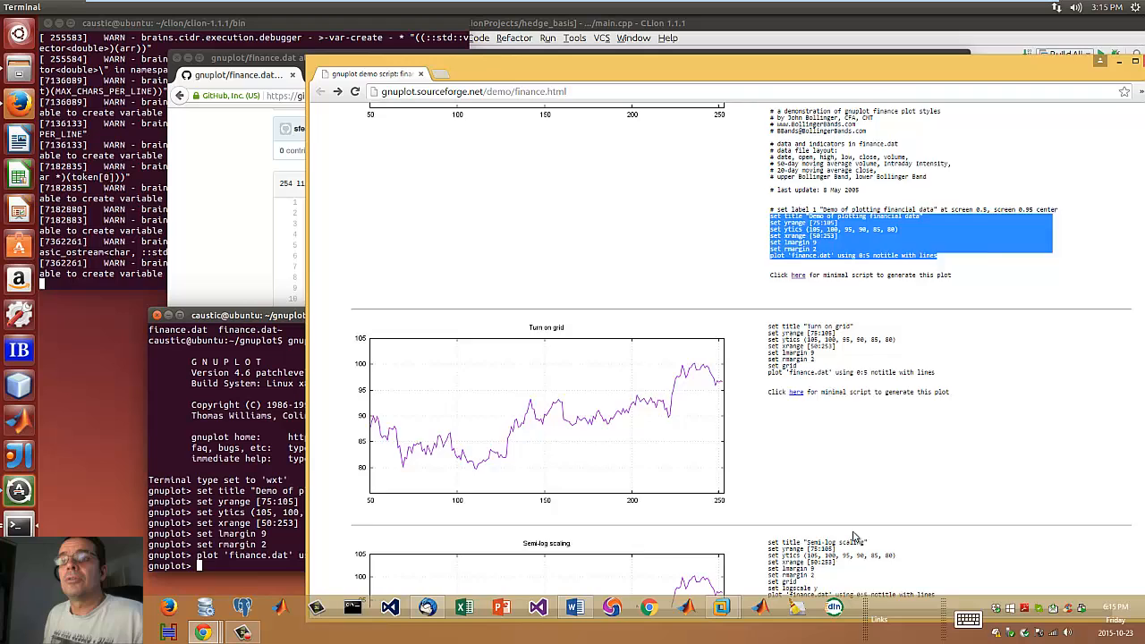
Copy the Finance bars script into gnuplot, then scroll to the Bollinger Bands example.
{"action": "scroll", "scroll_direction": "down", "scroll_amount": 3}
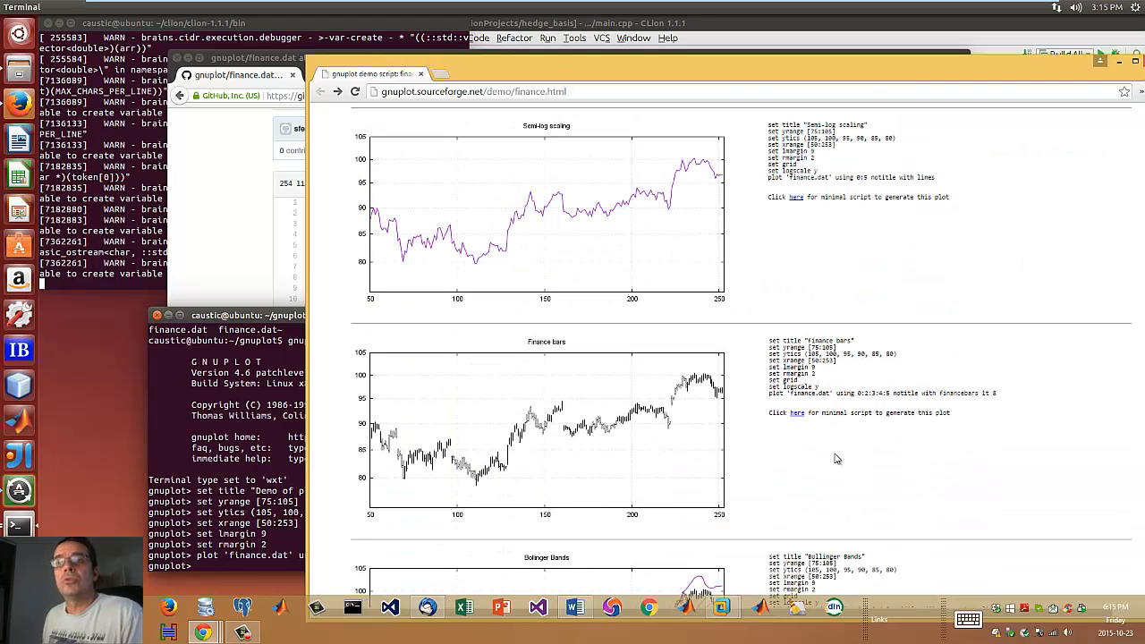
{"action": "left_click_drag", "start_coordinate": [767, 347], "coordinate": [988, 421]}
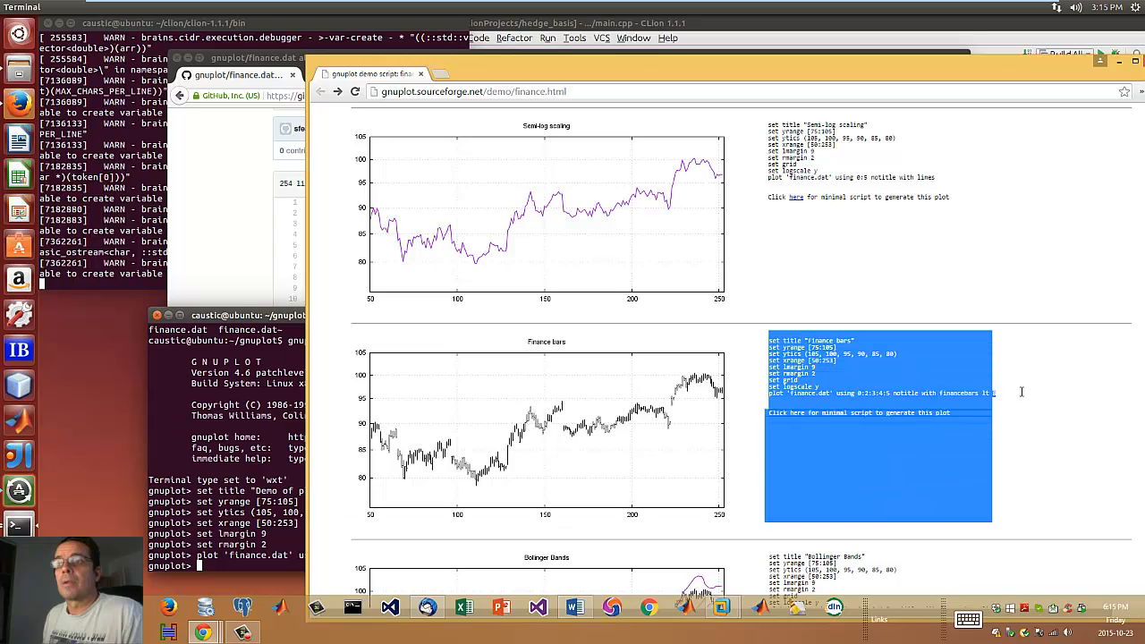
{"action": "mouse_move", "coordinate": [941, 392]}
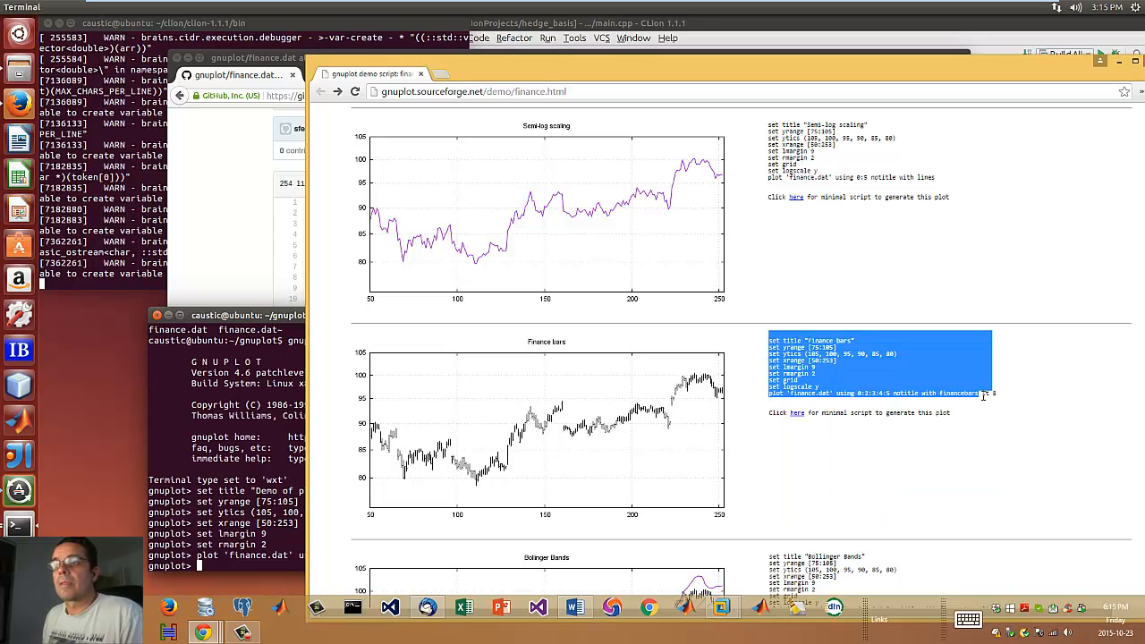
{"action": "right_click", "coordinate": [868, 391]}
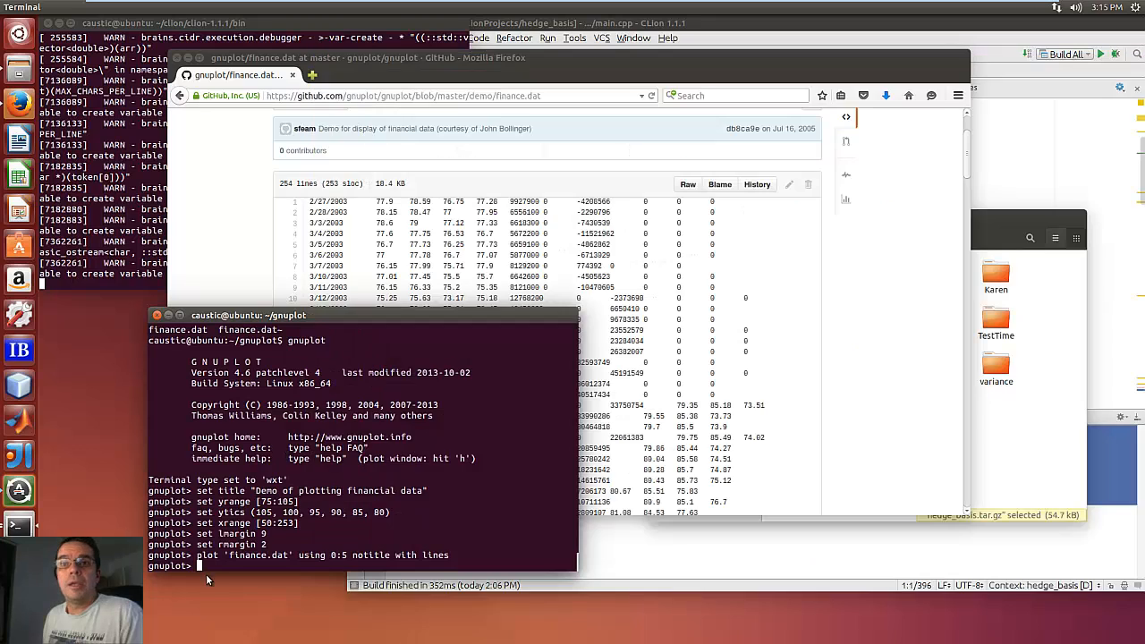
{"action": "right_click", "coordinate": [207, 580]}
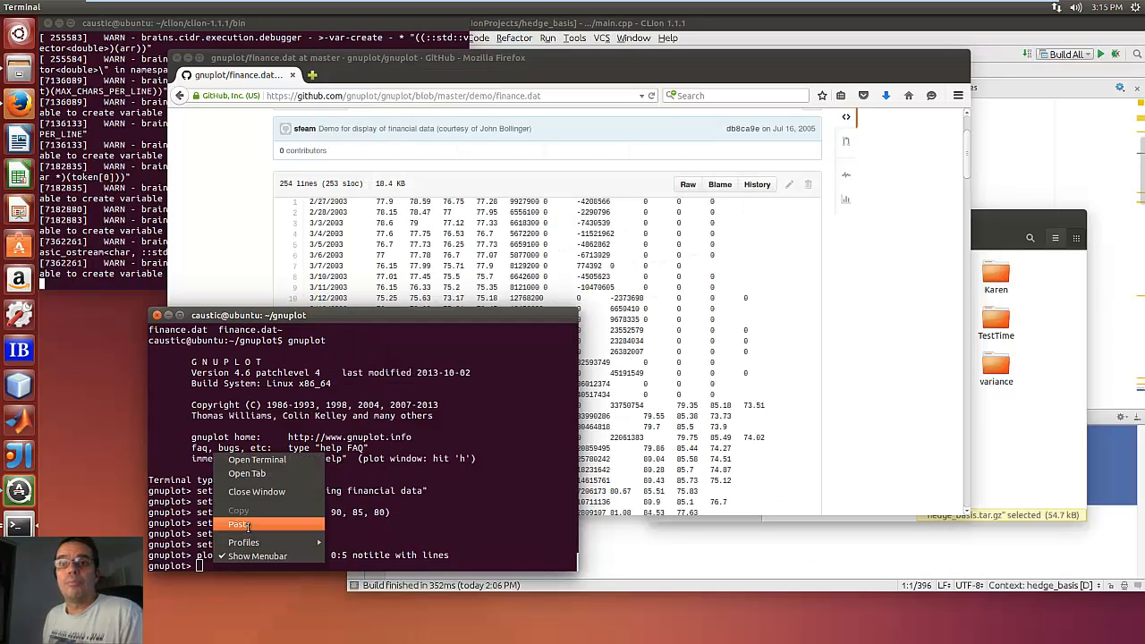
{"action": "left_click", "coordinate": [238, 525]}
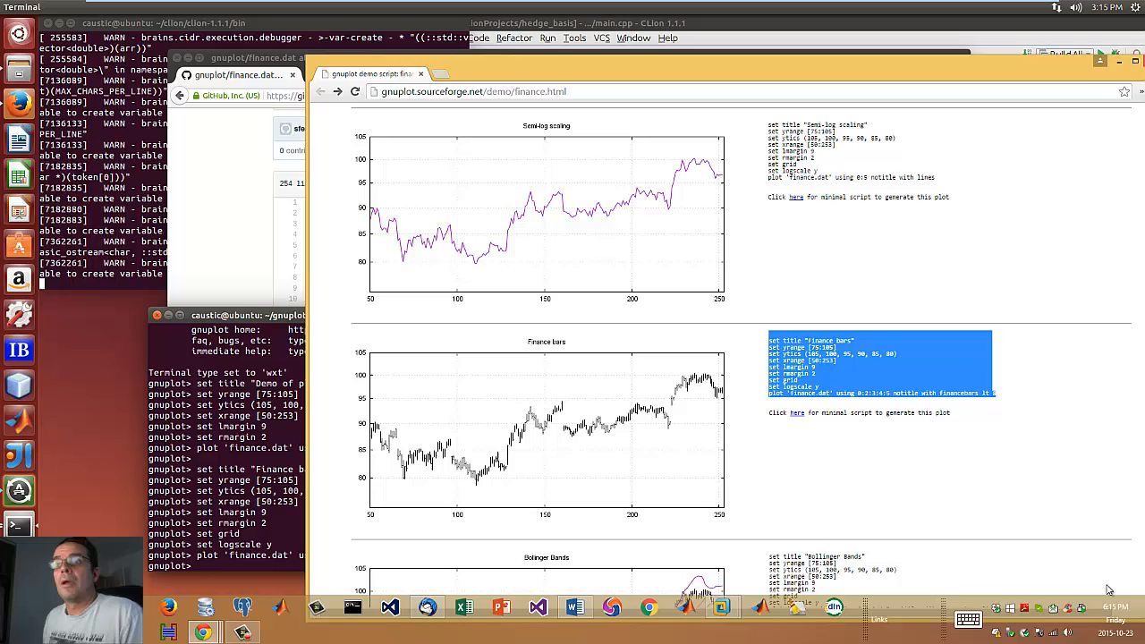
{"action": "scroll", "scroll_direction": "down", "scroll_amount": 3}
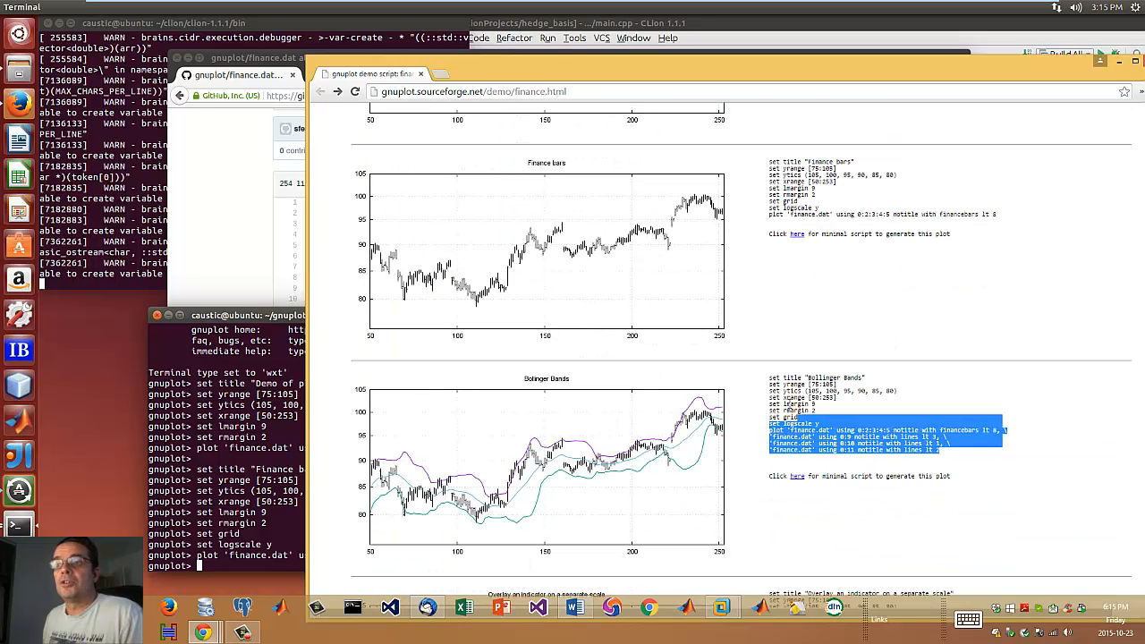
Run the Bollinger Bands script showing price bars with three bands, then close the chart.
{"action": "right_click", "coordinate": [885, 424]}
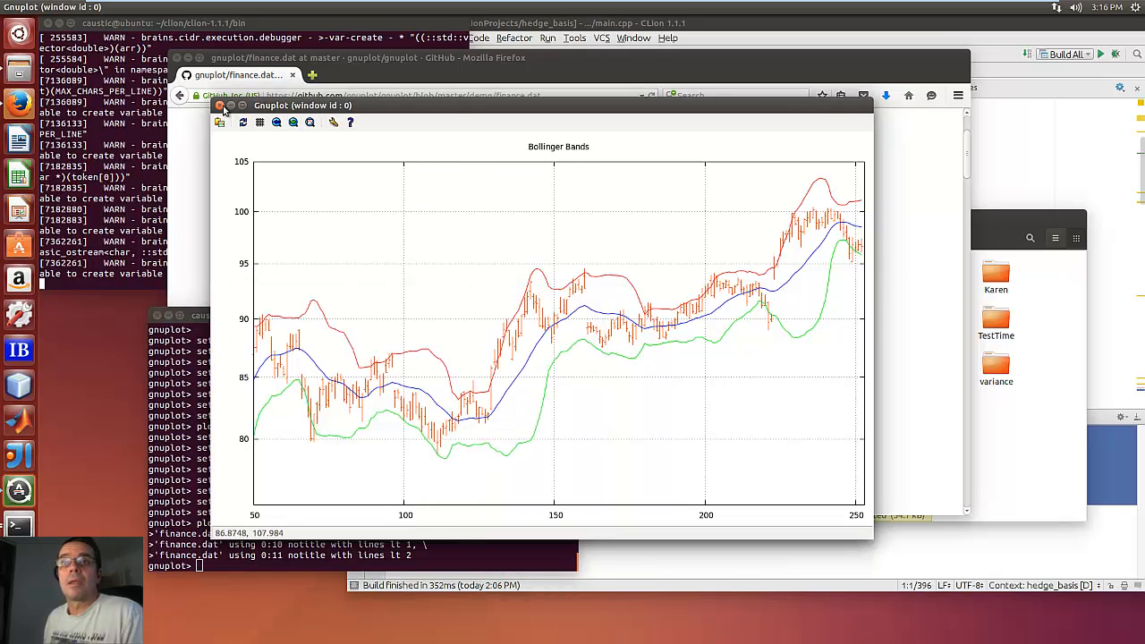
{"action": "left_click", "coordinate": [224, 106]}
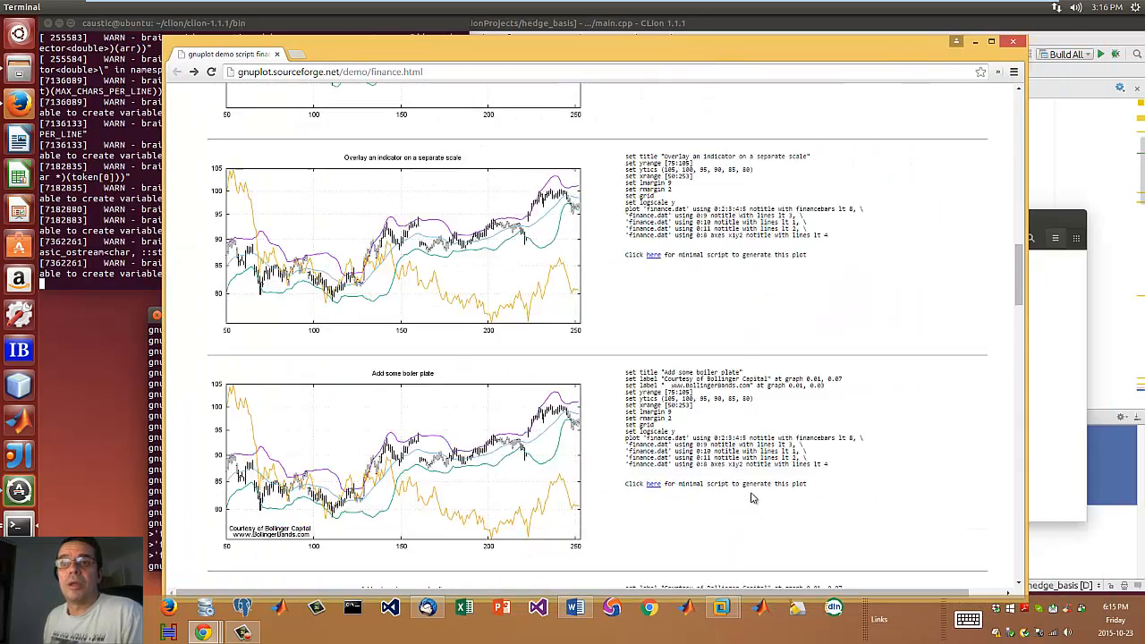
Run the 'Add volume in a separate clip' multiplot script, then close the price-and-volume chart.
{"action": "scroll", "scroll_direction": "down", "scroll_amount": 3}
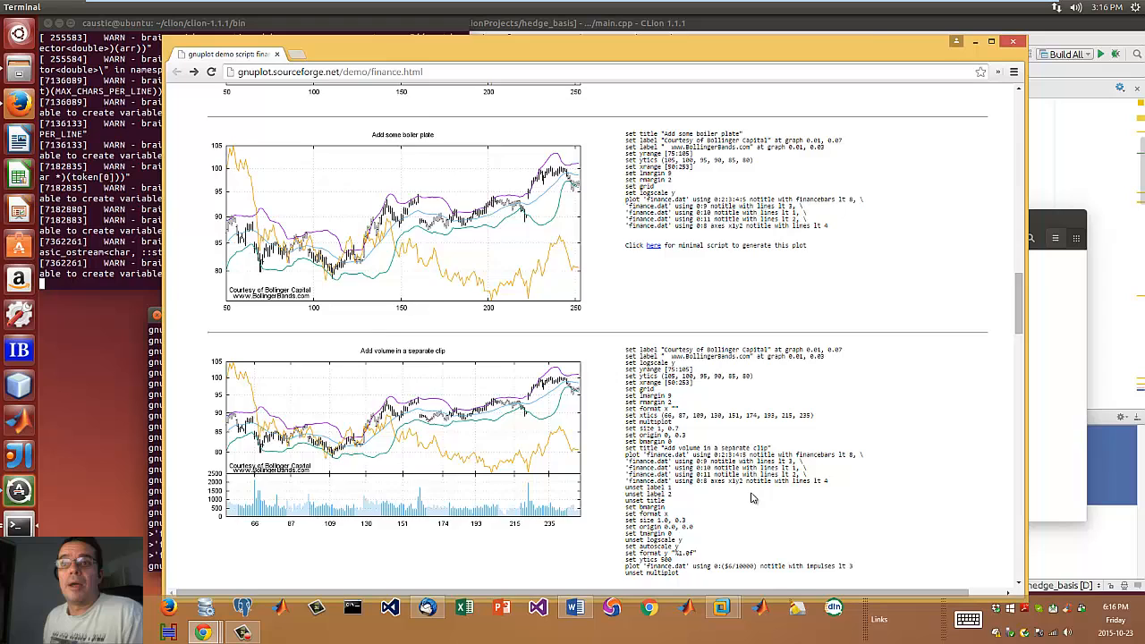
{"action": "scroll", "scroll_direction": "down", "scroll_amount": 3}
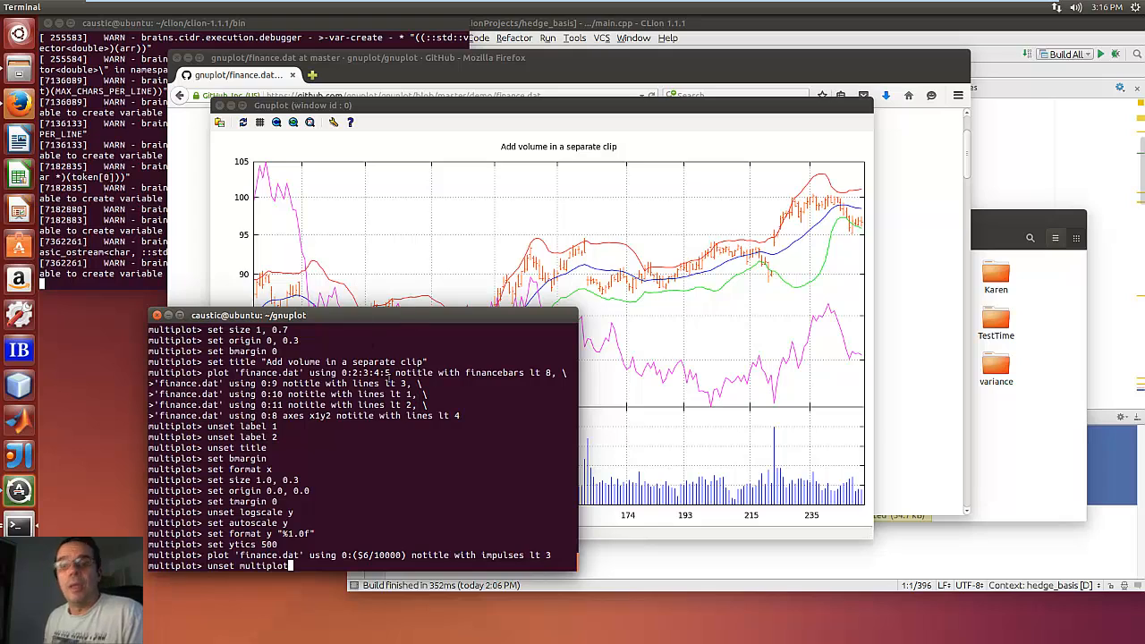
{"action": "key", "text": "Return"}
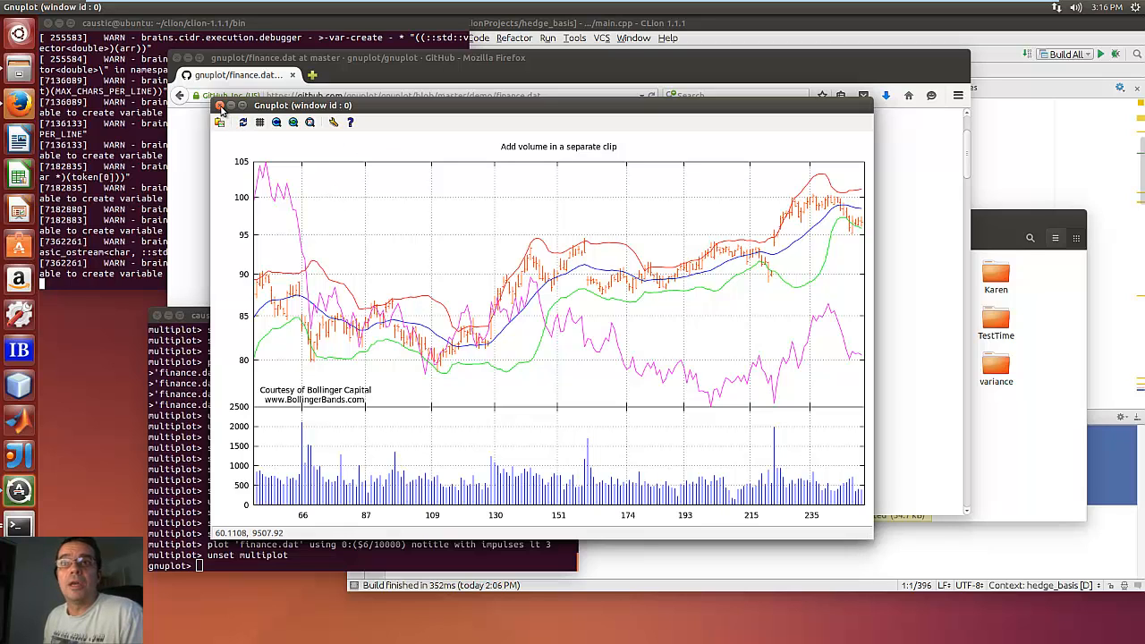
{"action": "left_click", "coordinate": [220, 107]}
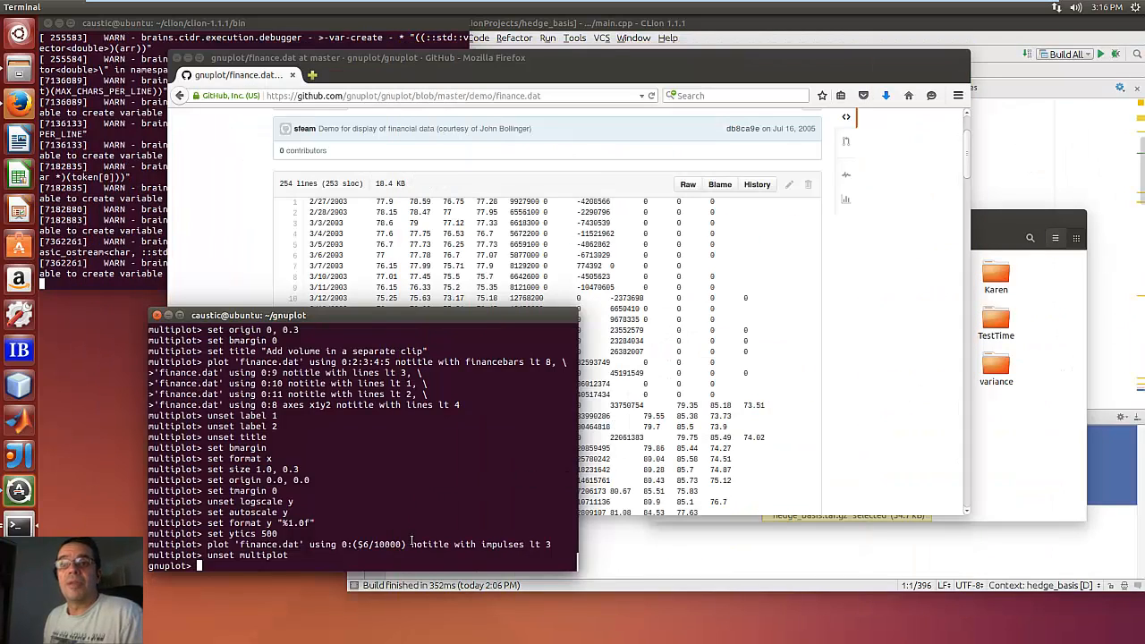
Paste and run the script adding month date tics, a volume average line and axis labels.
{"action": "key", "text": "Return"}
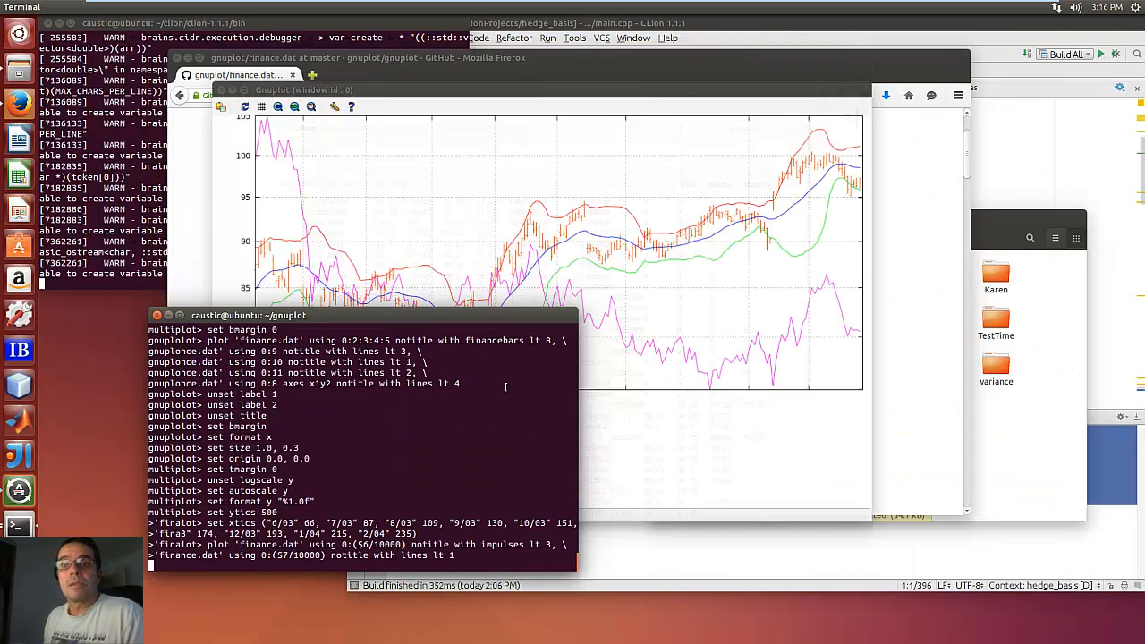
{"action": "key", "text": "Return"}
{"action": "type", "text": "unset multiplot"}
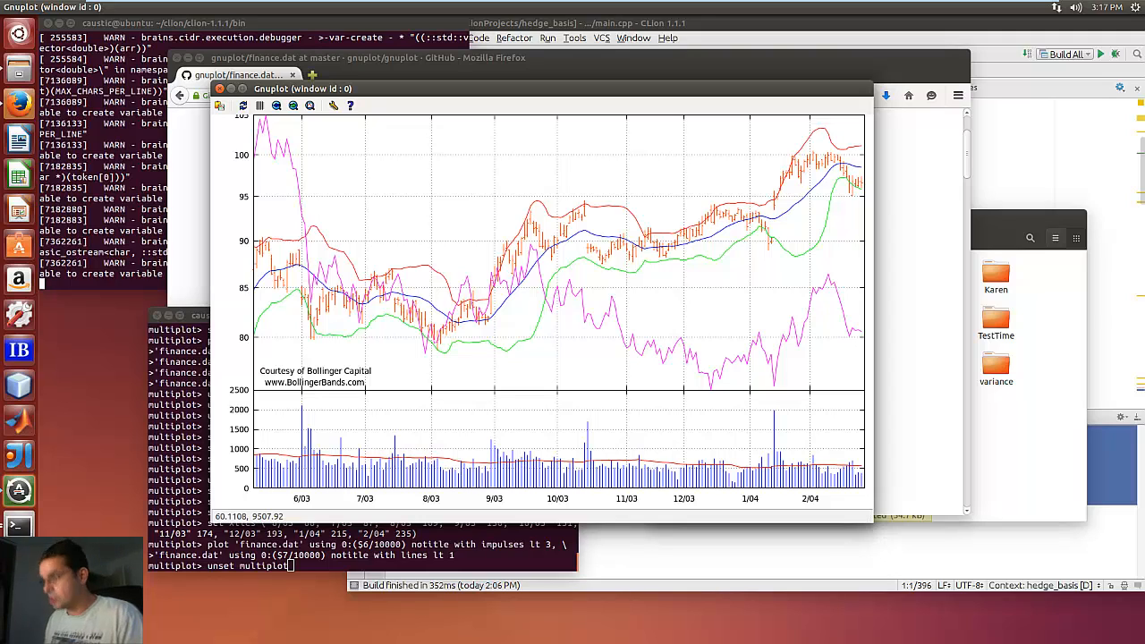
{"action": "mouse_move", "coordinate": [639, 444]}
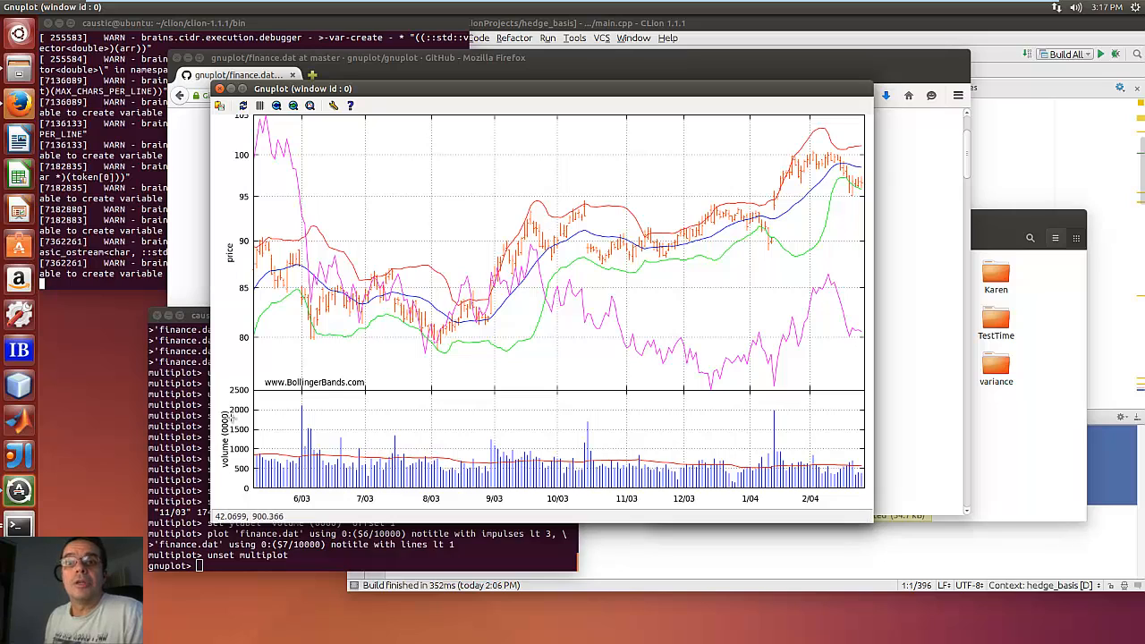
{"action": "mouse_move", "coordinate": [555, 322]}
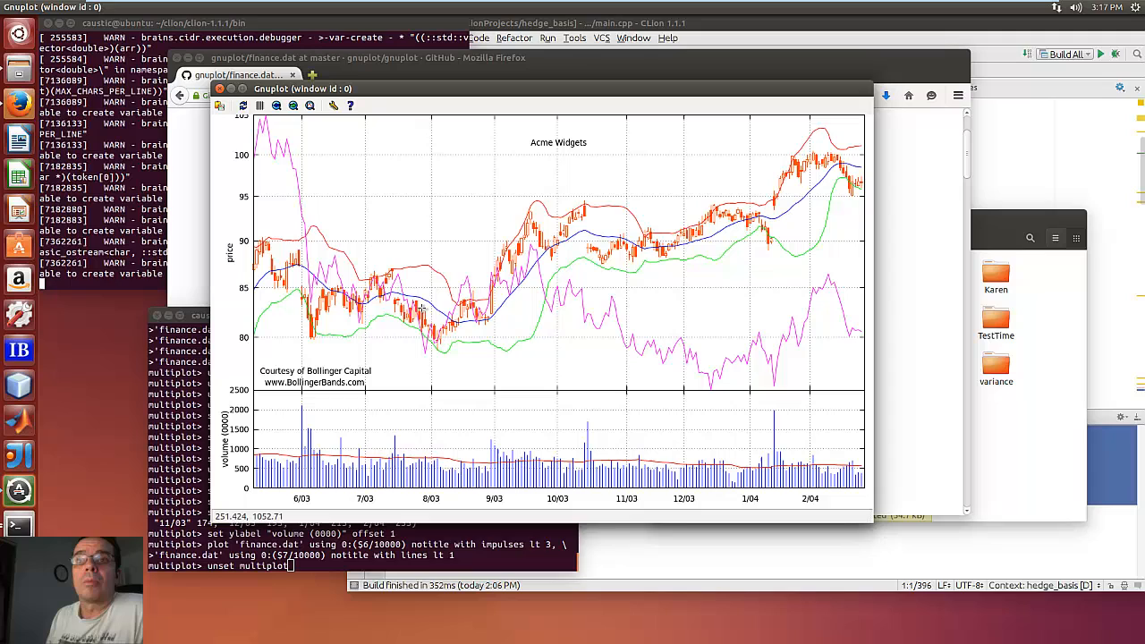
{"action": "mouse_move", "coordinate": [357, 396]}
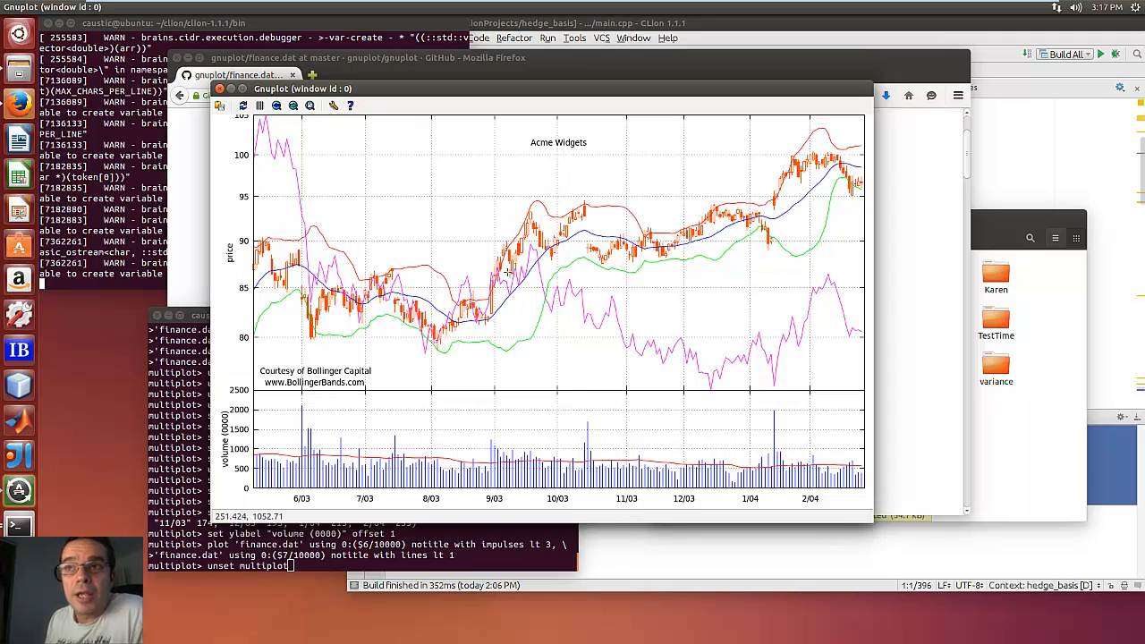
{"action": "mouse_move", "coordinate": [805, 212]}
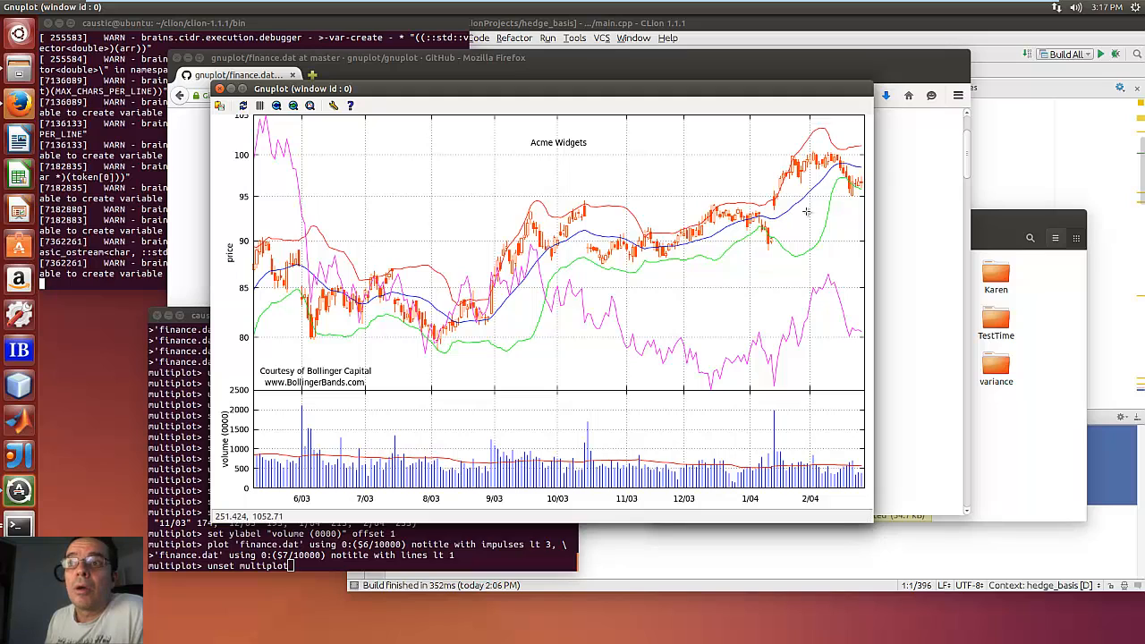
{"action": "mouse_move", "coordinate": [868, 170]}
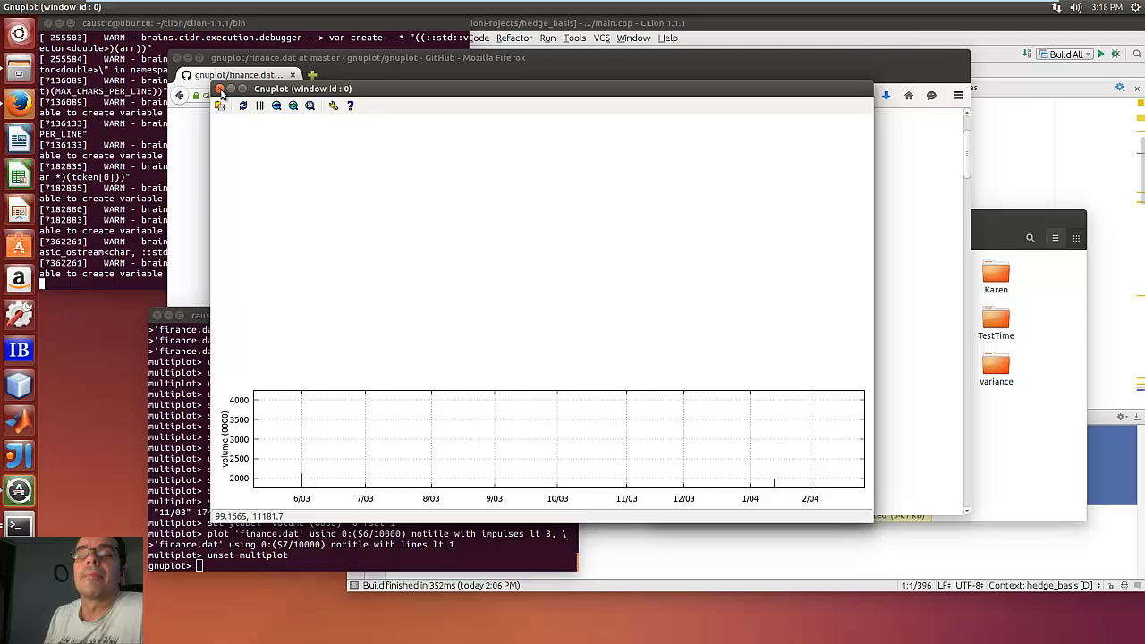
Dismiss the Acme Widgets multiplot window and bring the terminal forward beside the finance.dat listing.
{"action": "left_click", "coordinate": [222, 89]}
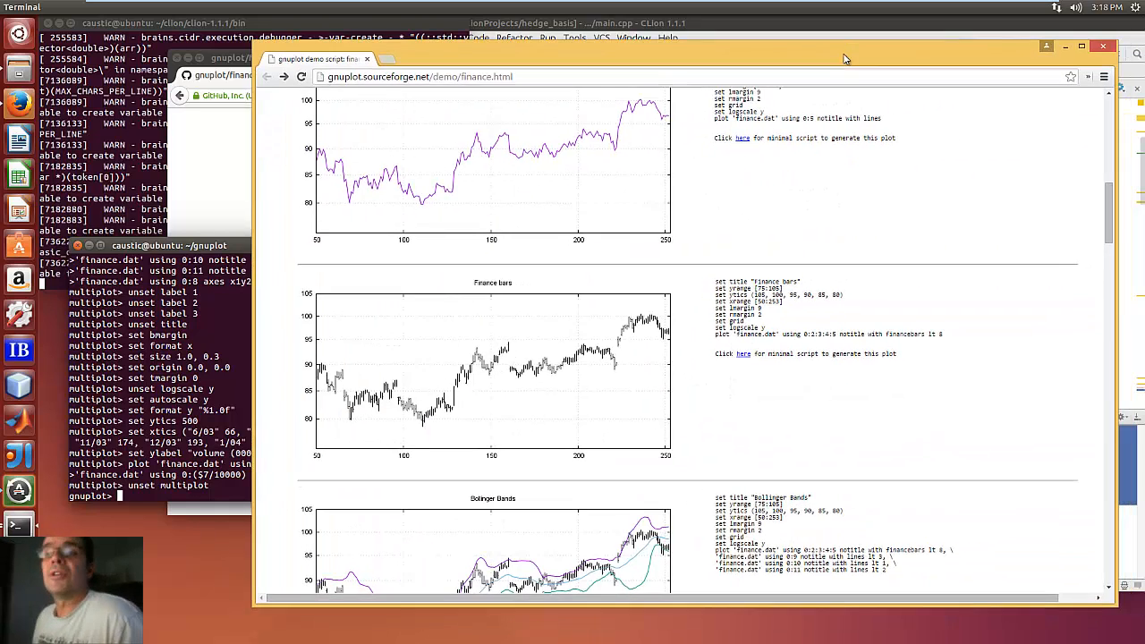
{"action": "scroll", "scroll_direction": "up", "scroll_amount": 3}
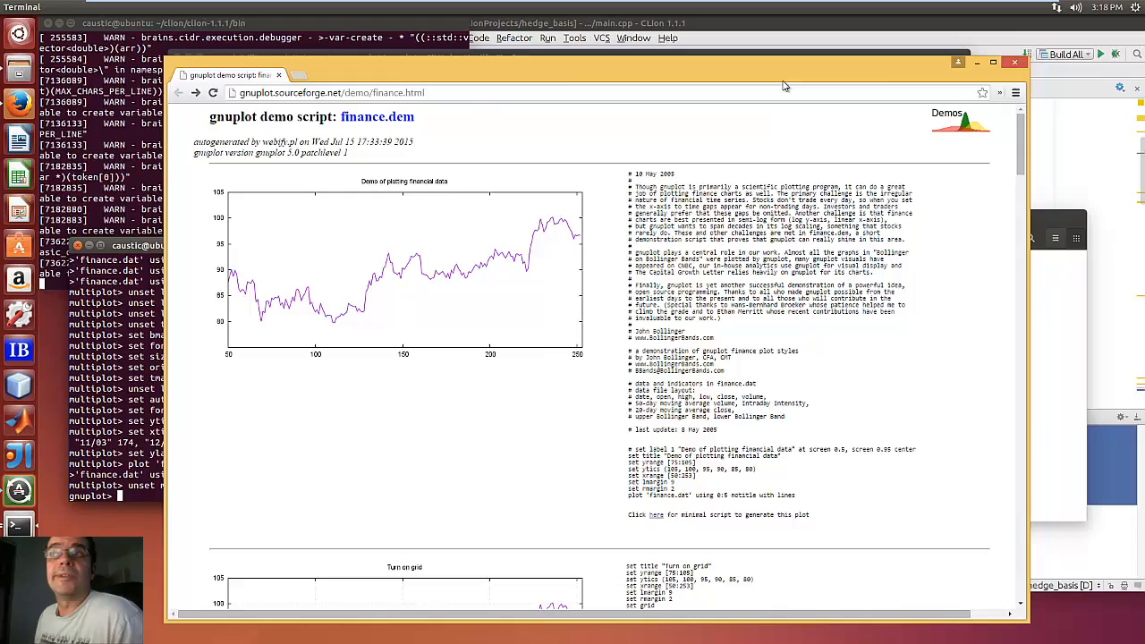
{"action": "left_click", "coordinate": [655, 515]}
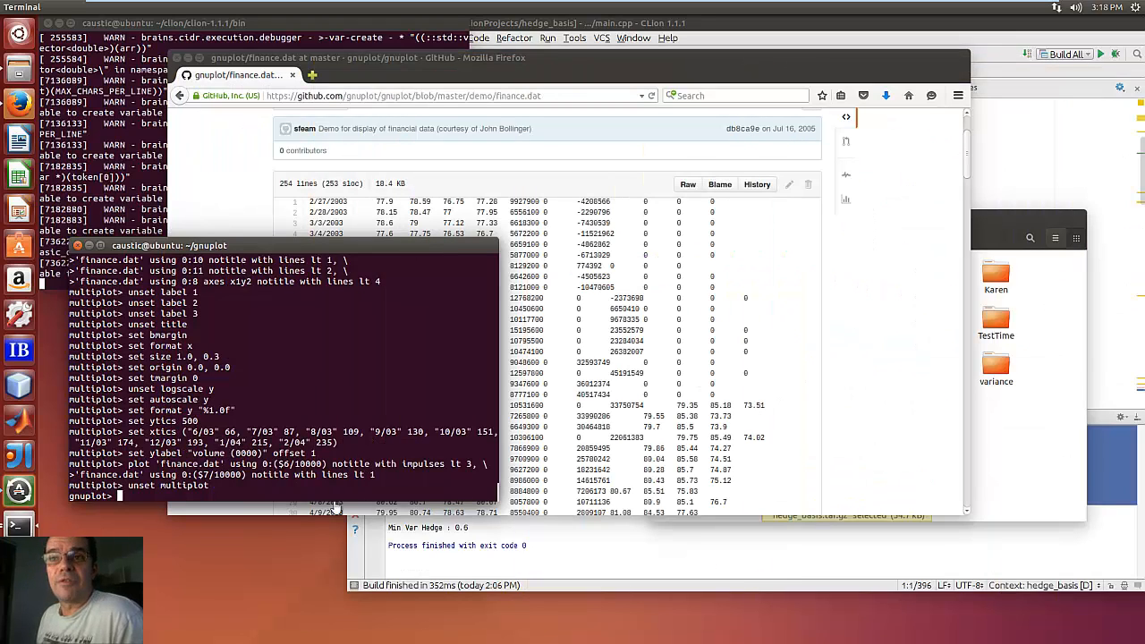
{"action": "mouse_move", "coordinate": [350, 487]}
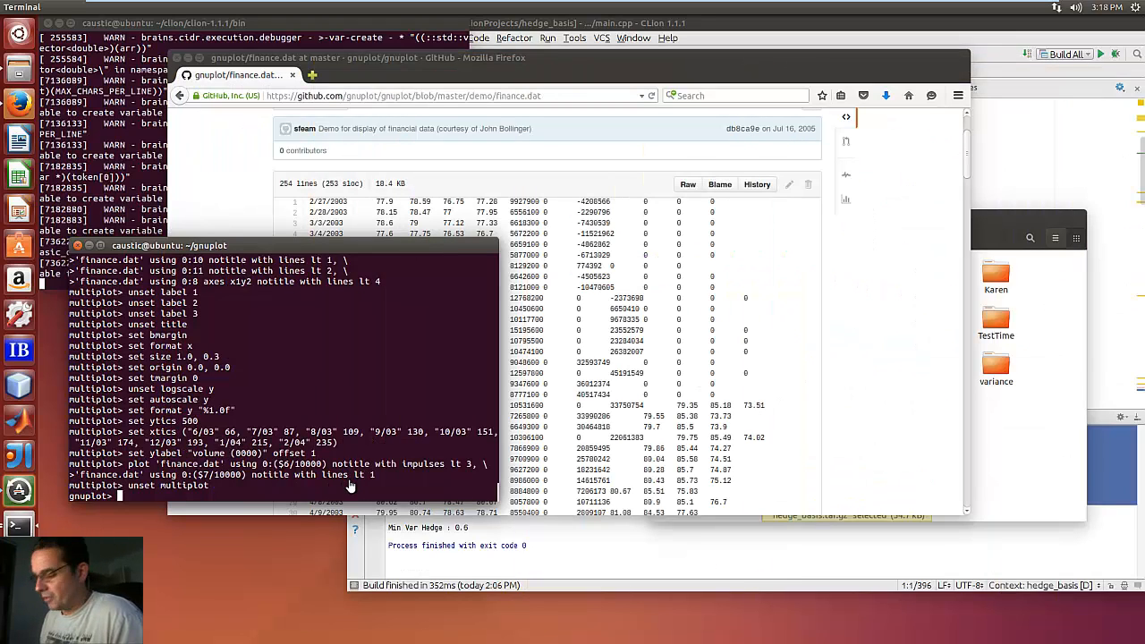